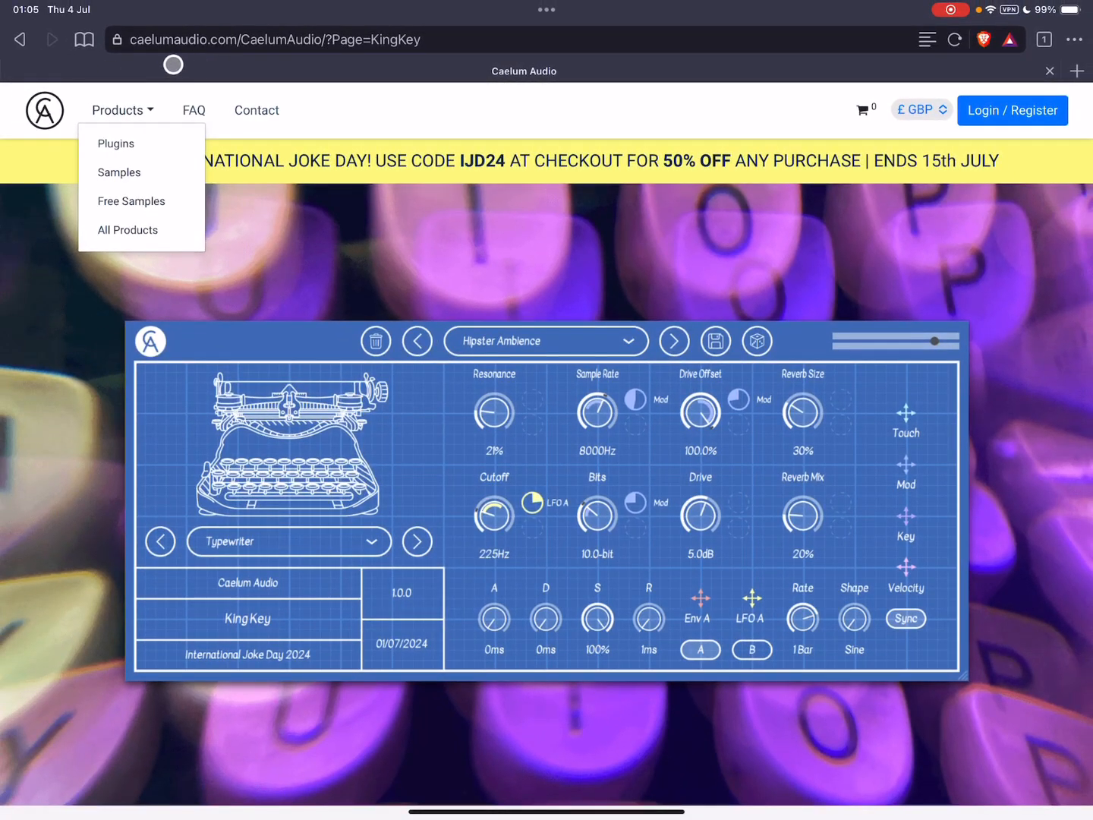
pyautogui.moveTo(597, 194)
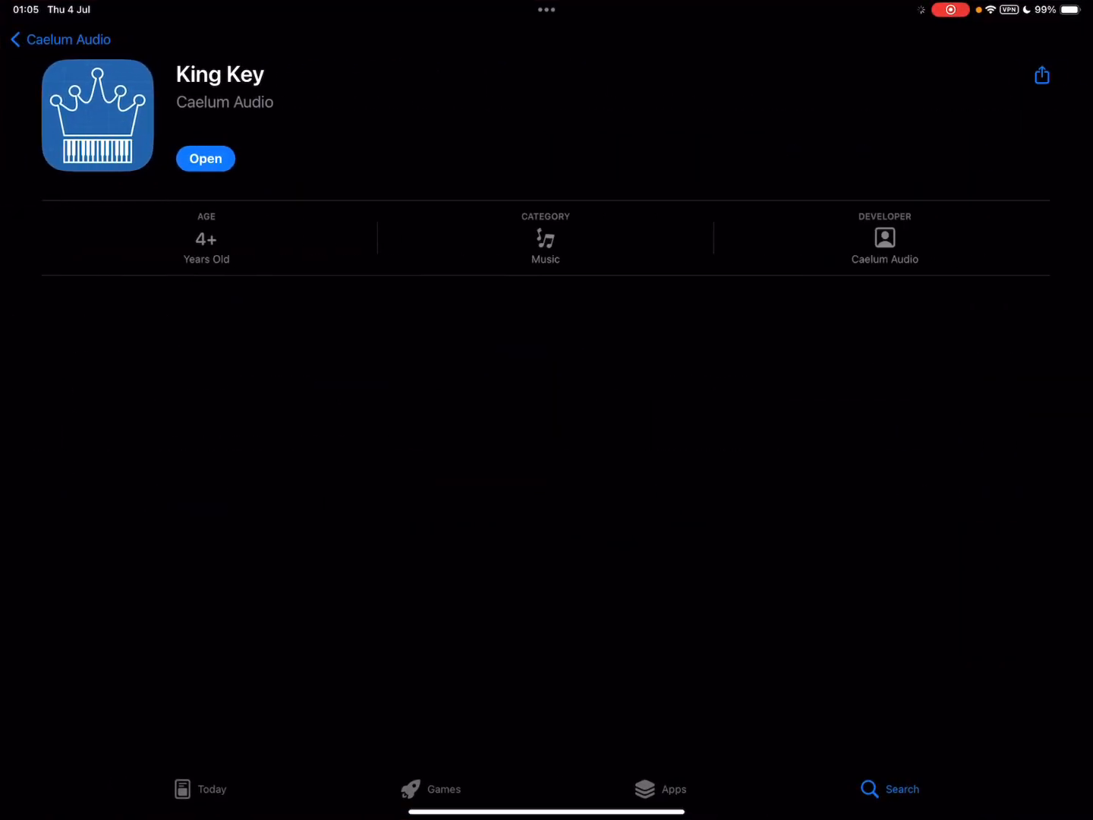
# Step: Scroll King Key's listing down to its privacy details, Information and More by Caelum Audio
pyautogui.scroll(-3)
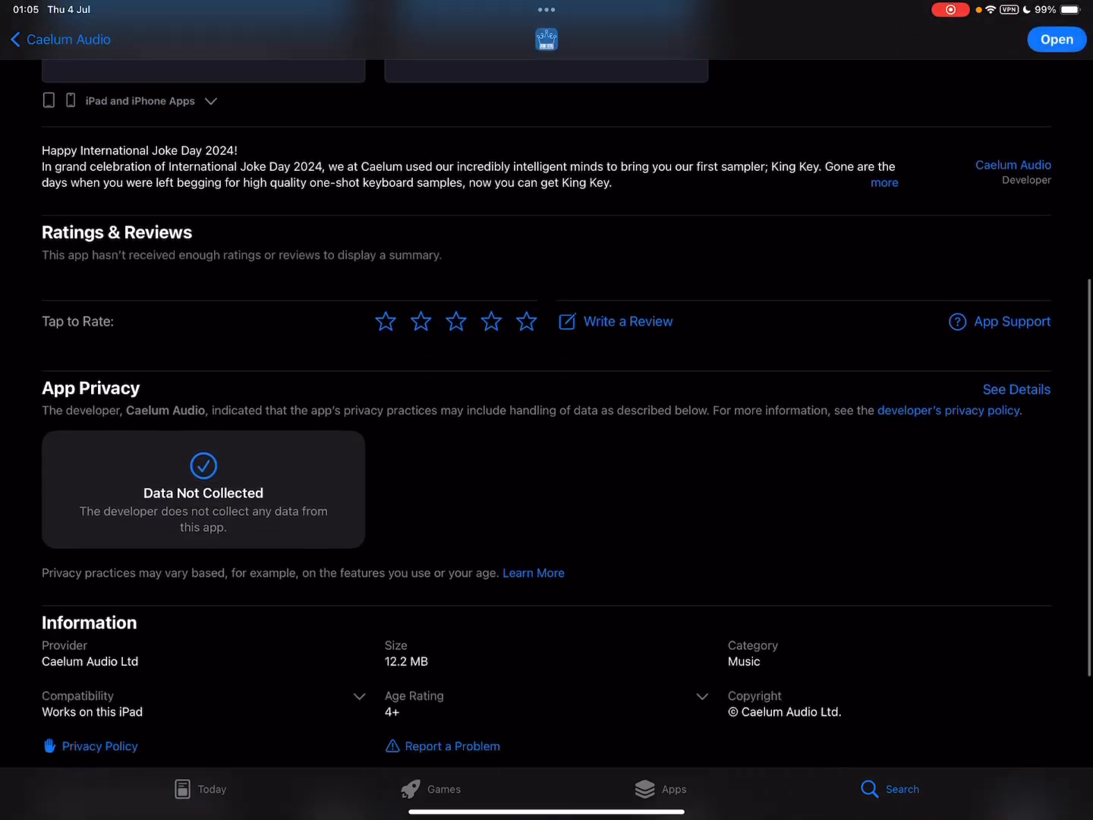
pyautogui.scroll(-3)
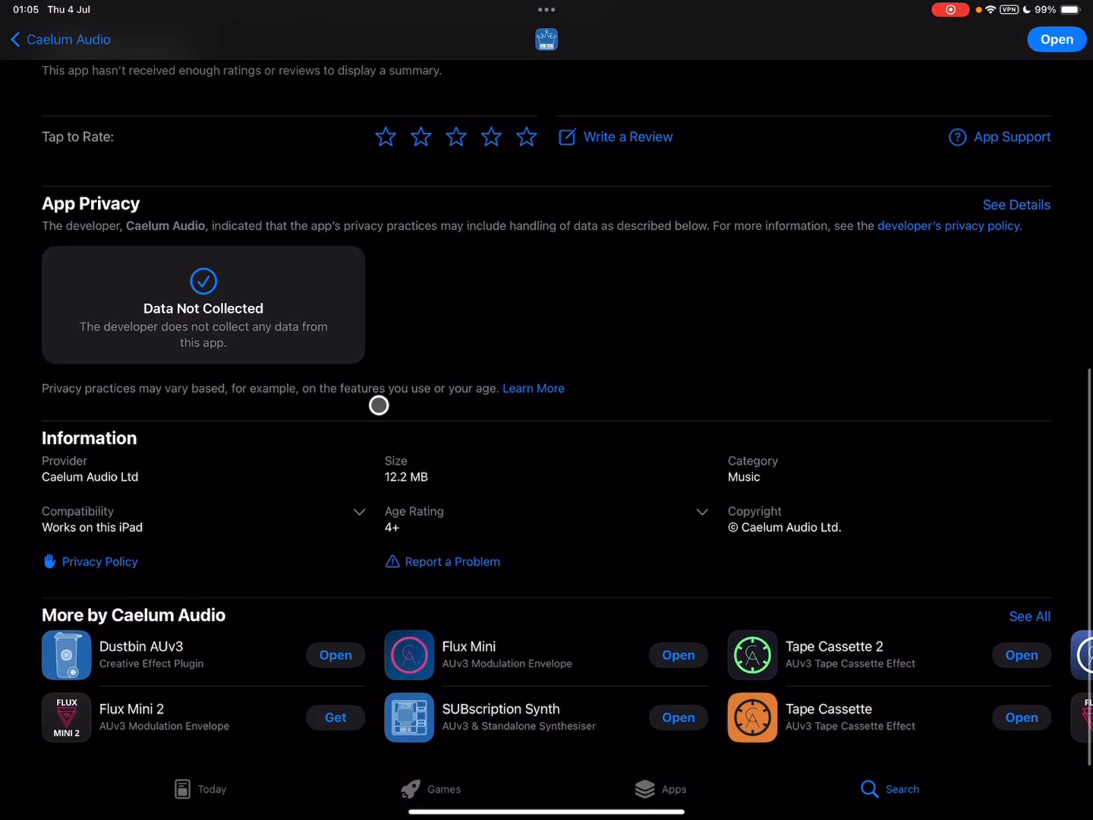
pyautogui.moveTo(417, 487)
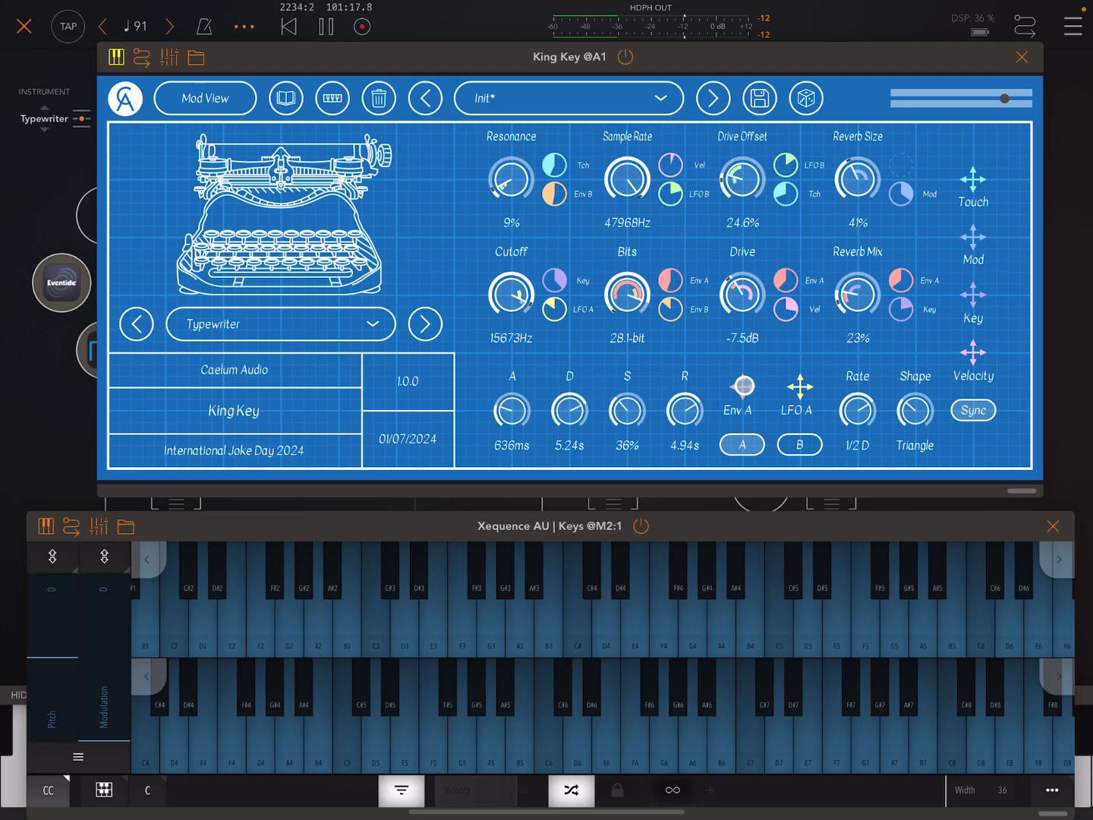
pyautogui.click(740, 443)
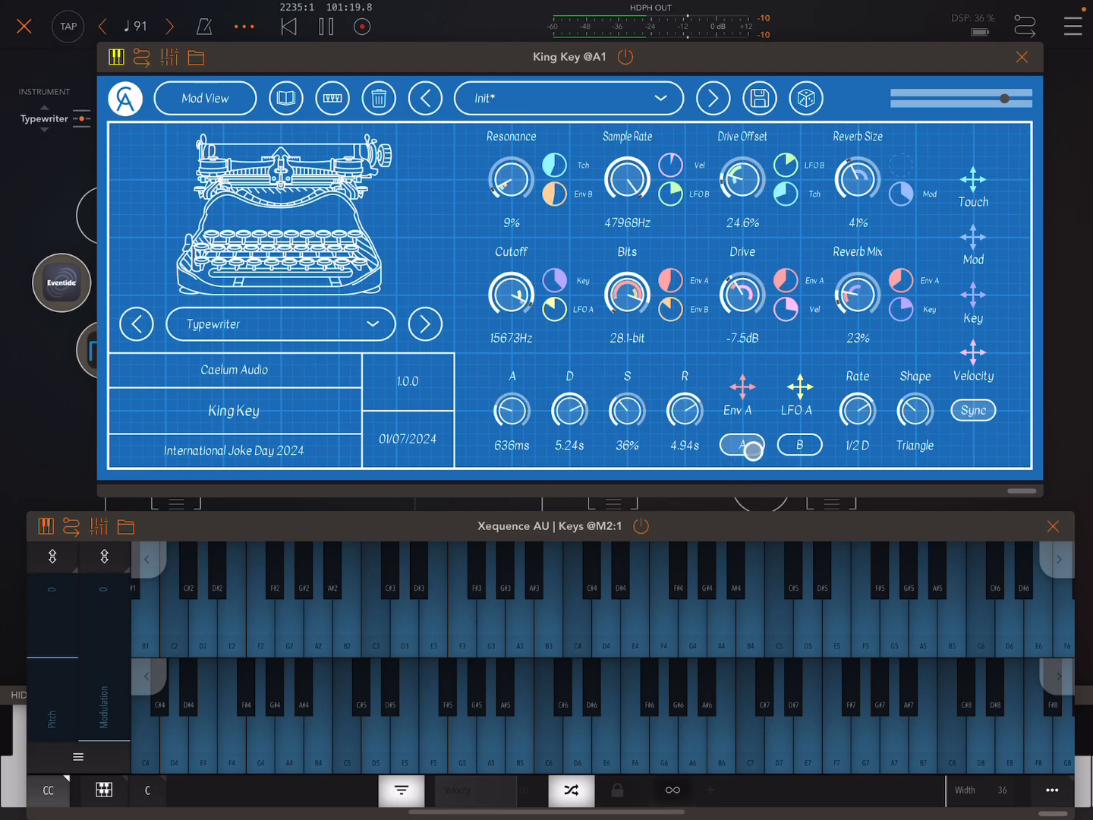
pyautogui.click(742, 443)
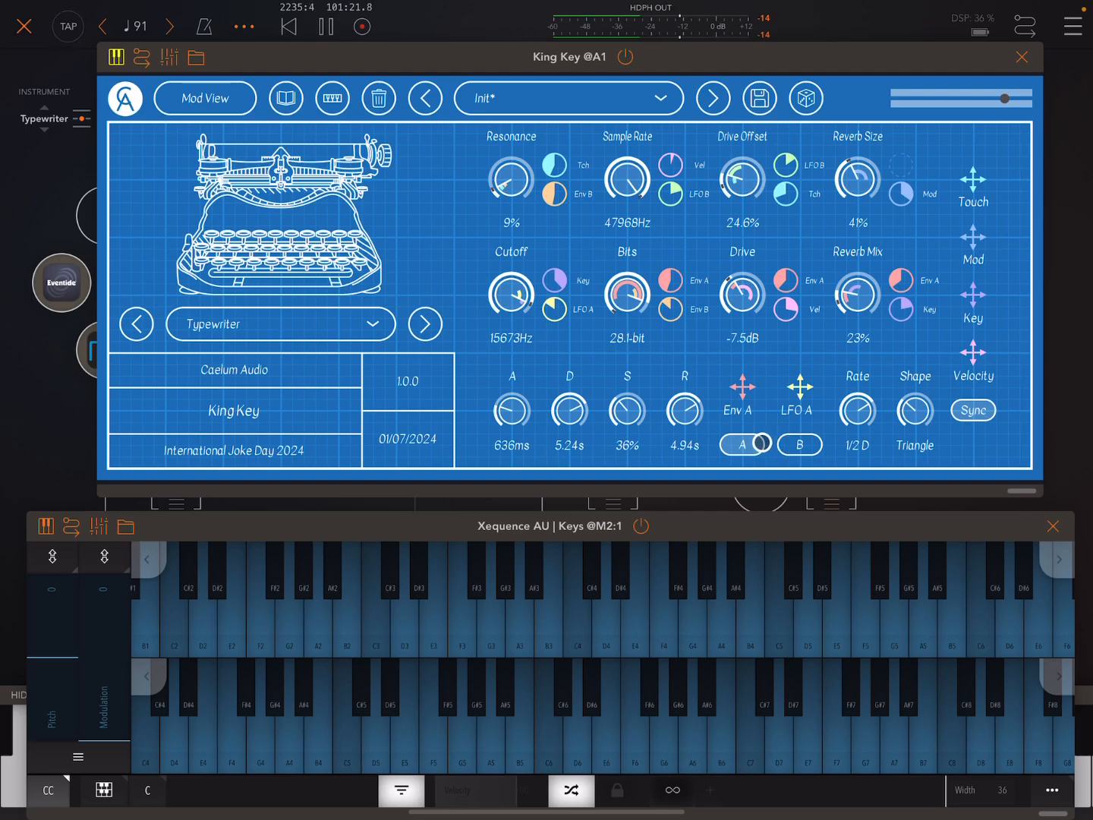
pyautogui.click(799, 443)
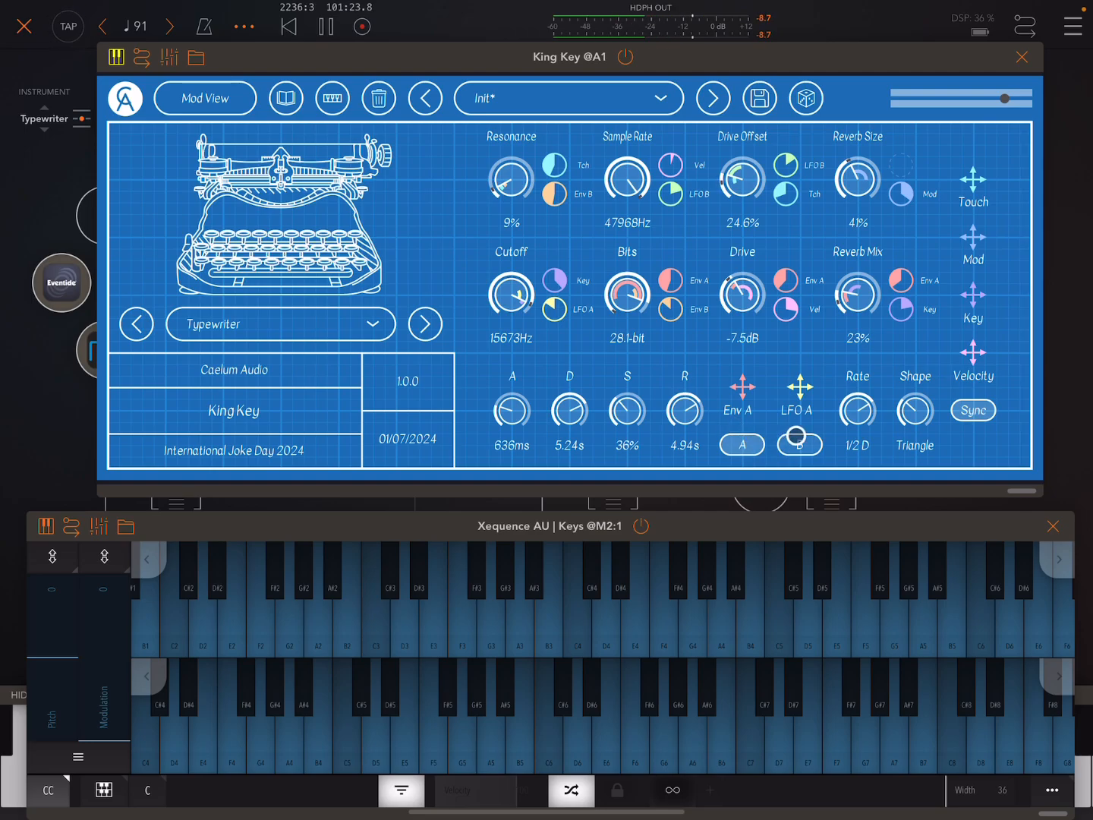
pyautogui.click(798, 443)
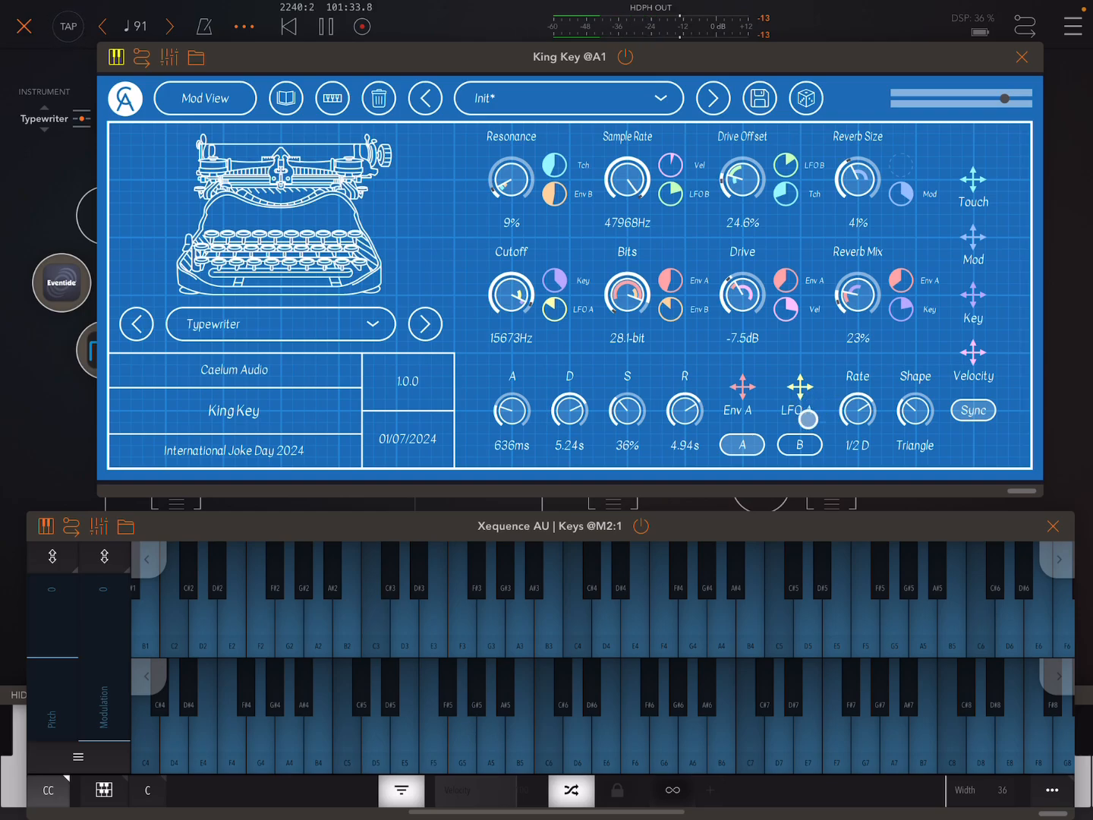
pyautogui.click(798, 443)
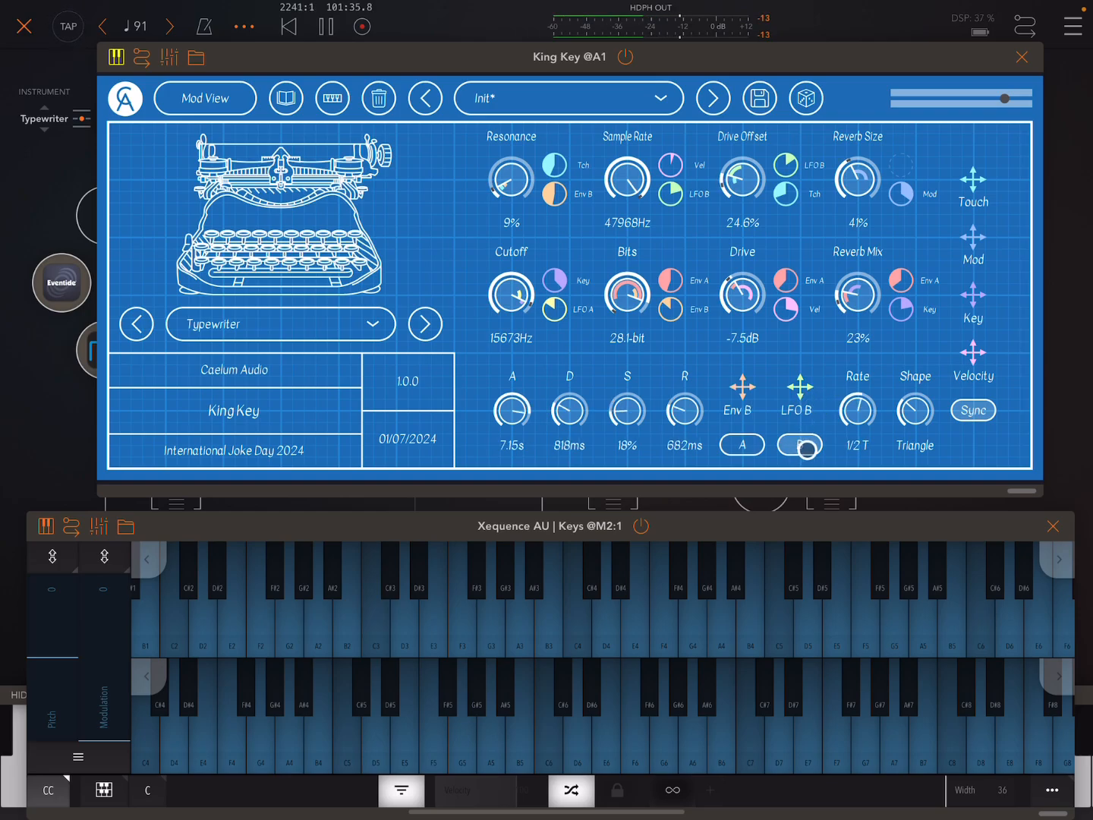
pyautogui.click(798, 443)
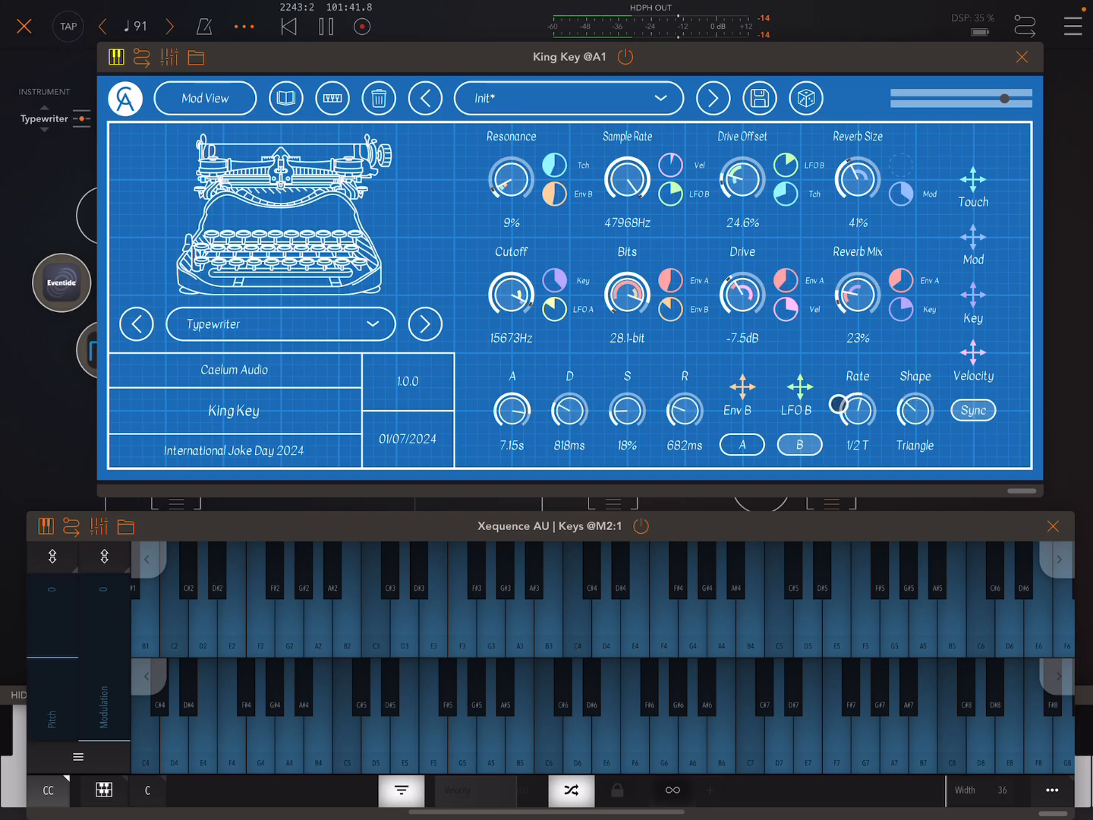
pyautogui.click(973, 410)
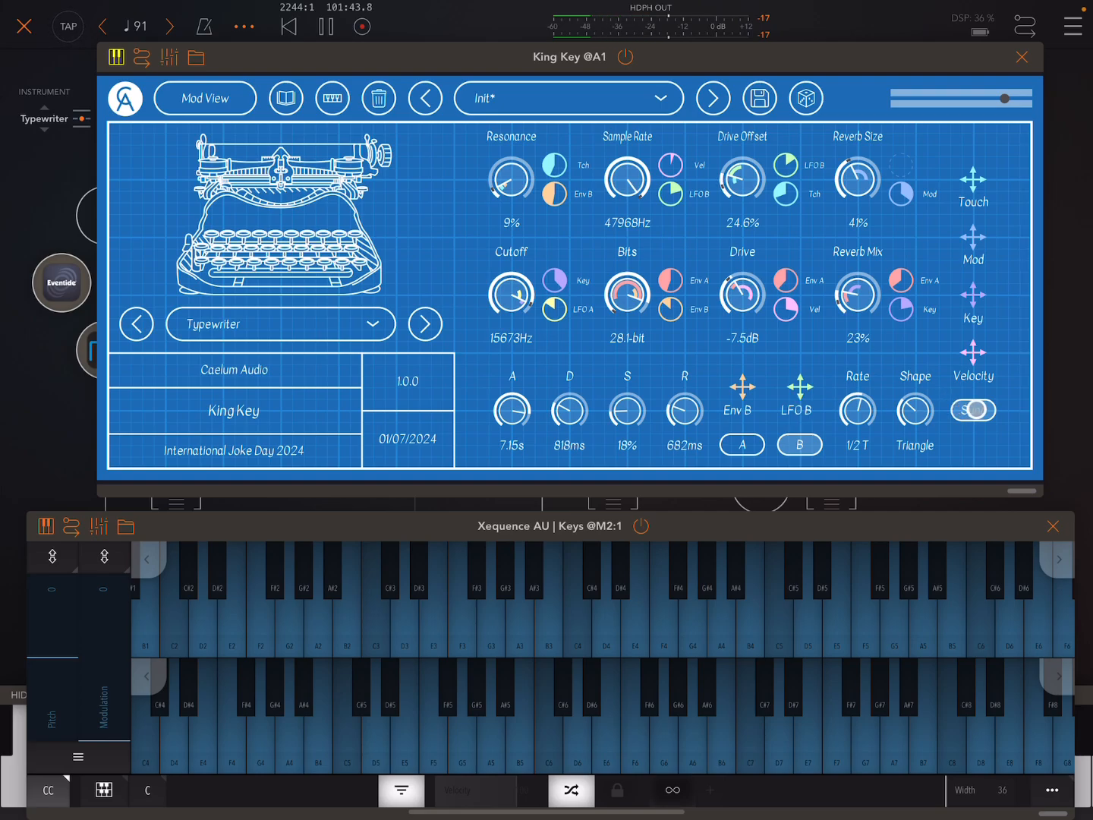
pyautogui.click(971, 410)
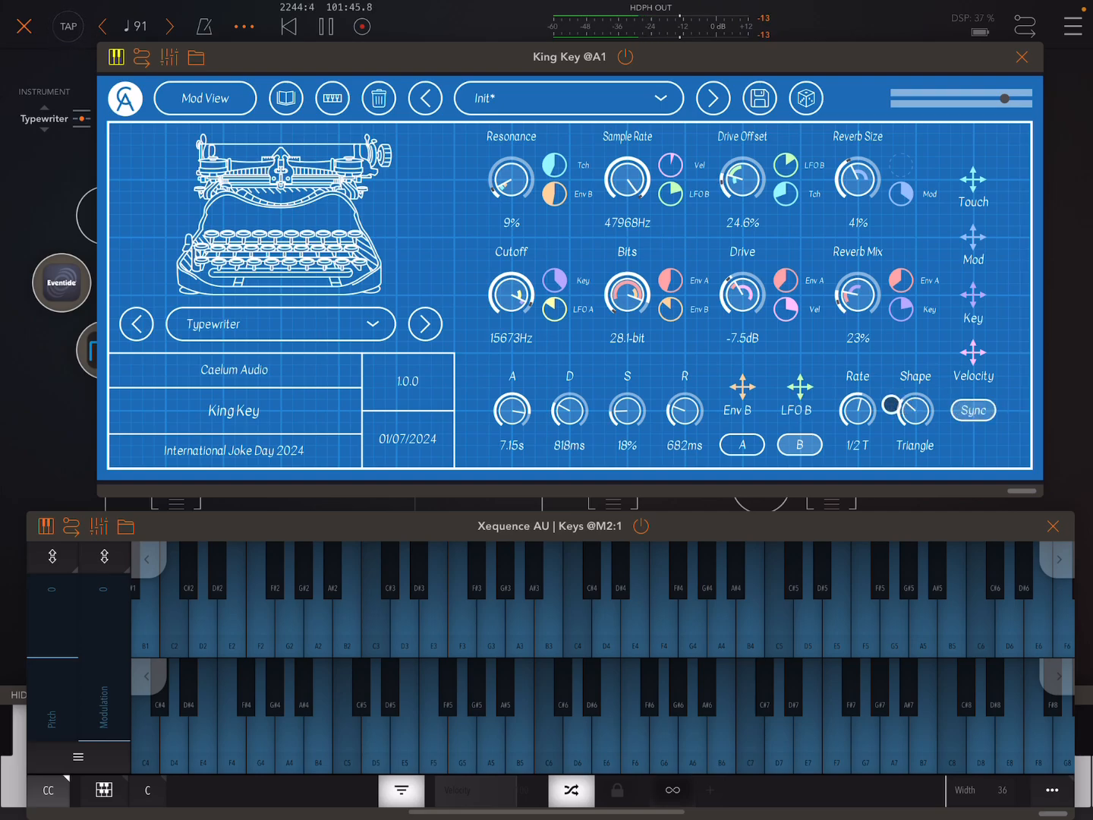
pyautogui.click(740, 443)
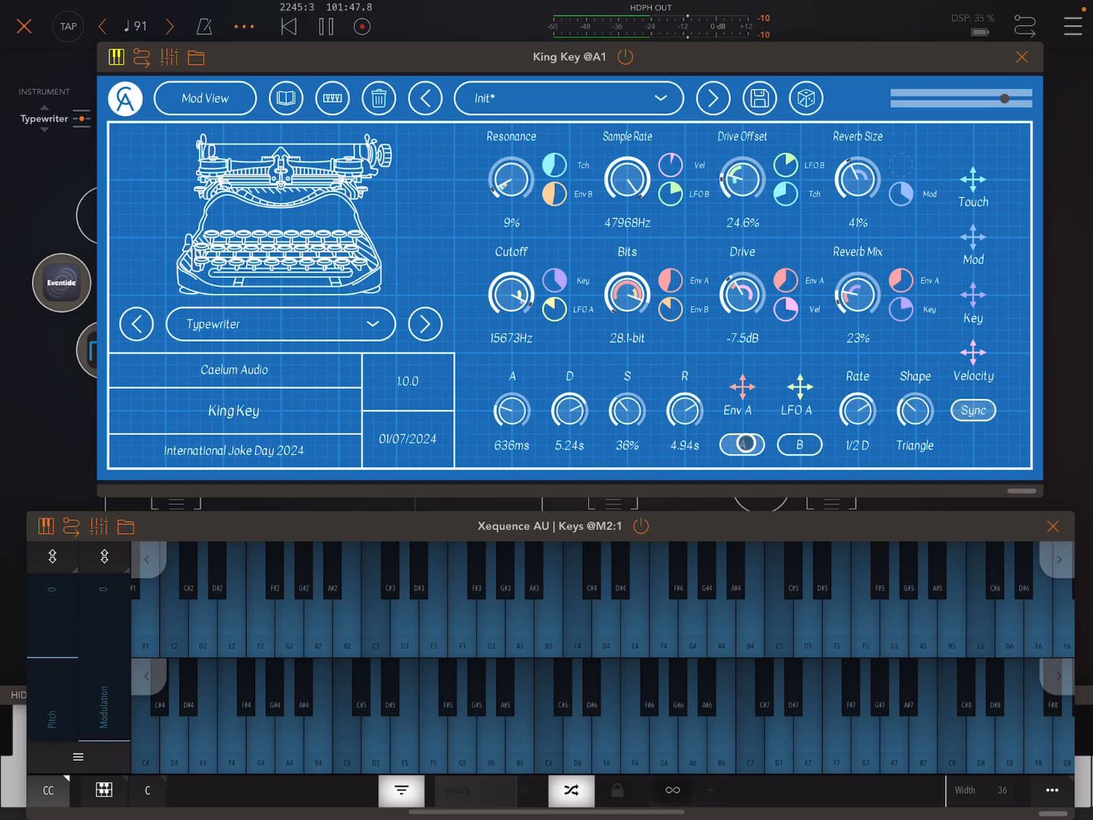
pyautogui.click(740, 443)
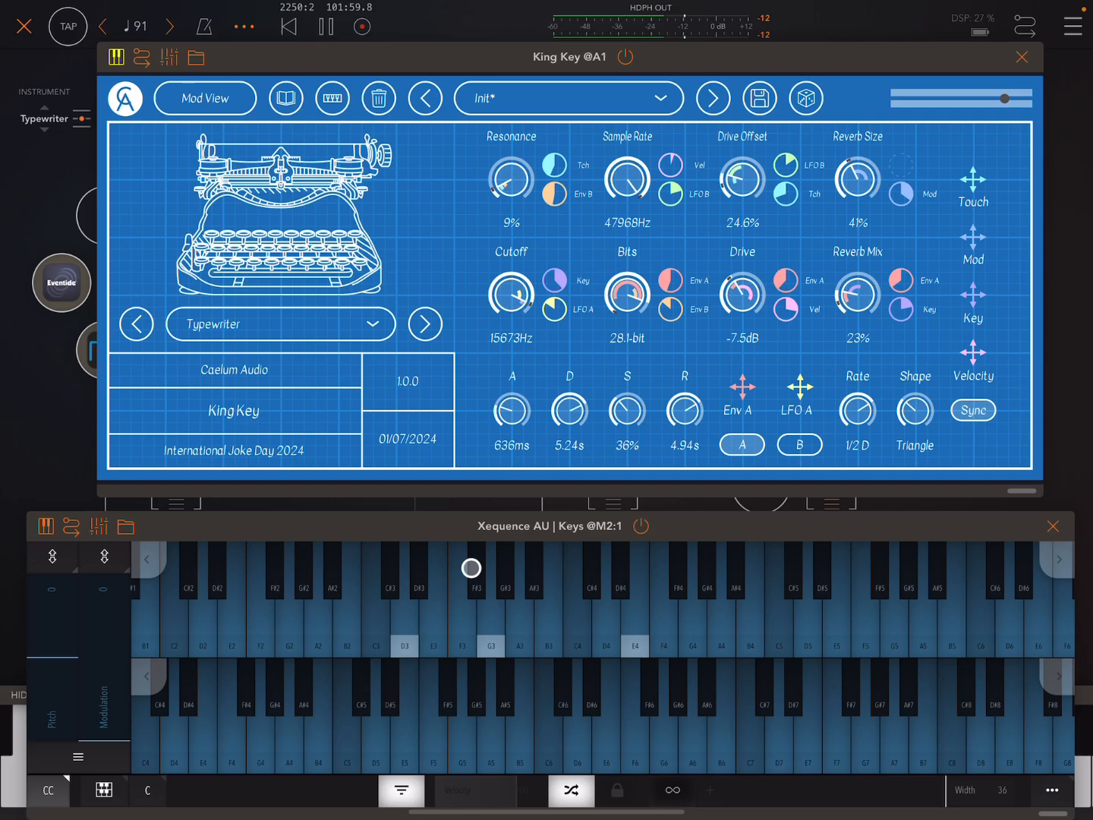
pyautogui.click(798, 443)
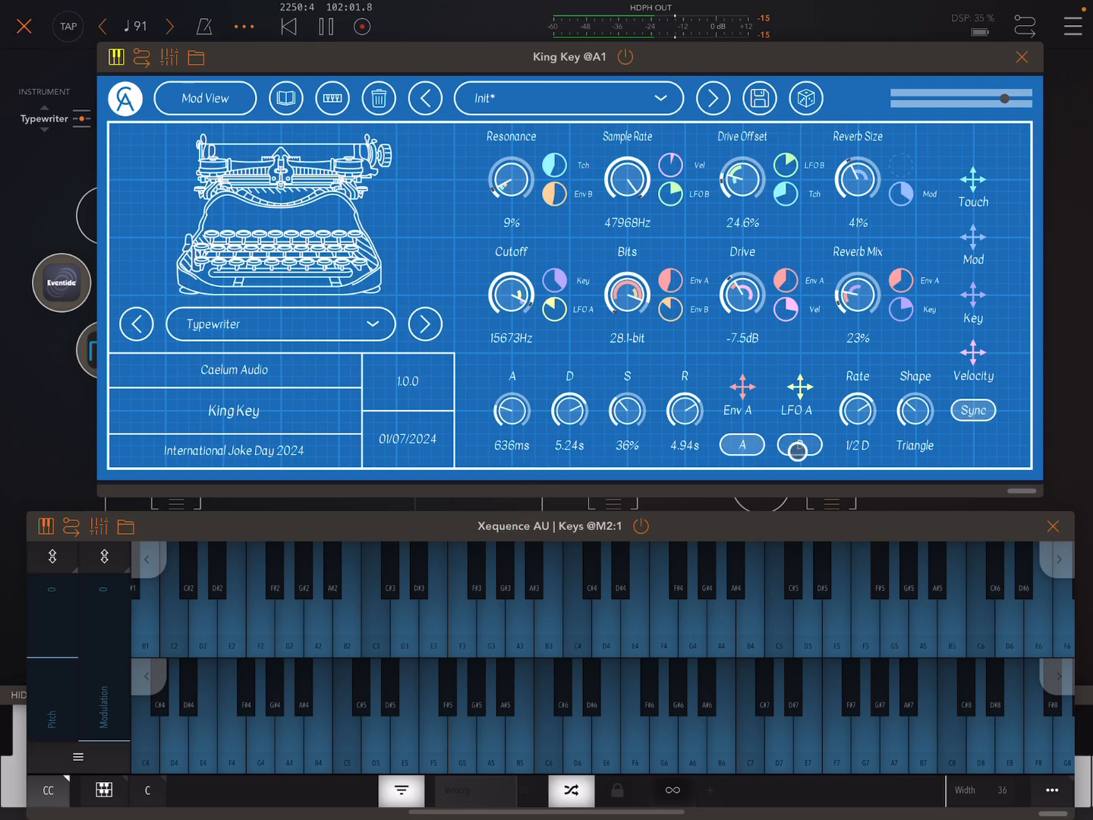
# Step: Step the sample source through MIDI Keyboard, Micron, Uppercut and Voltage kits, Typewriter Bells to Typewriter Buzz
pyautogui.click(798, 445)
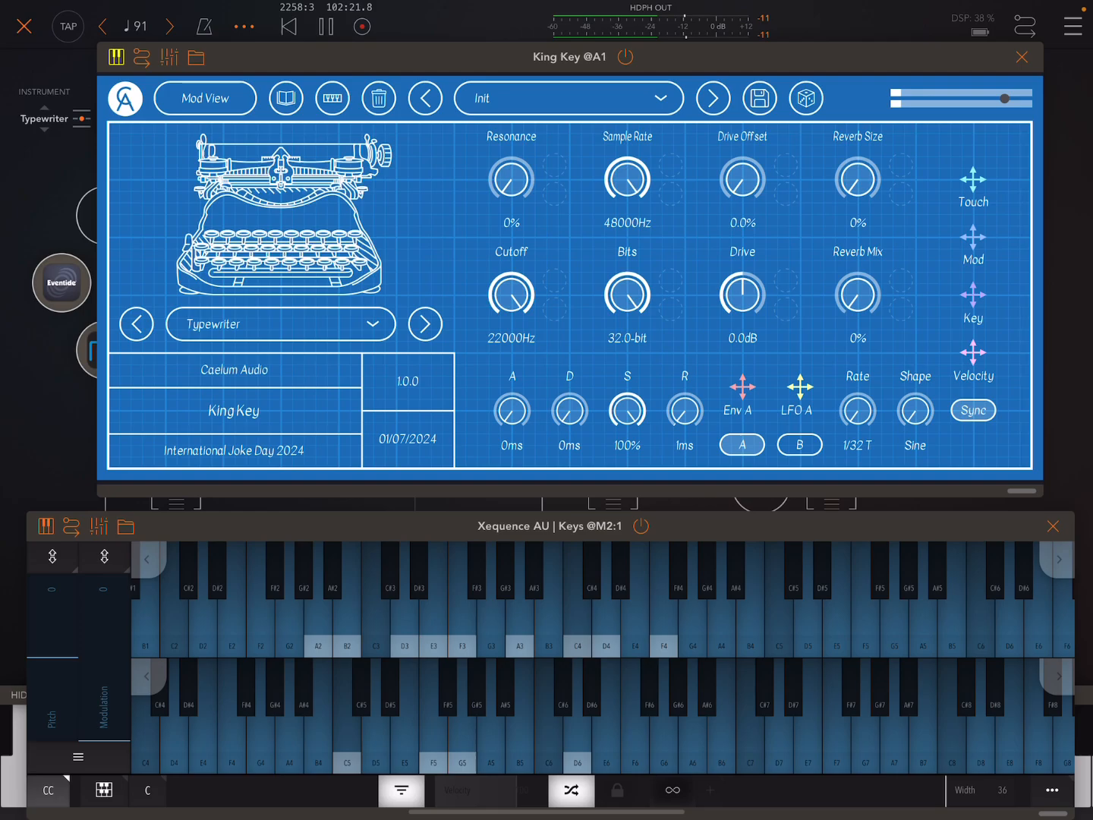
pyautogui.click(424, 323)
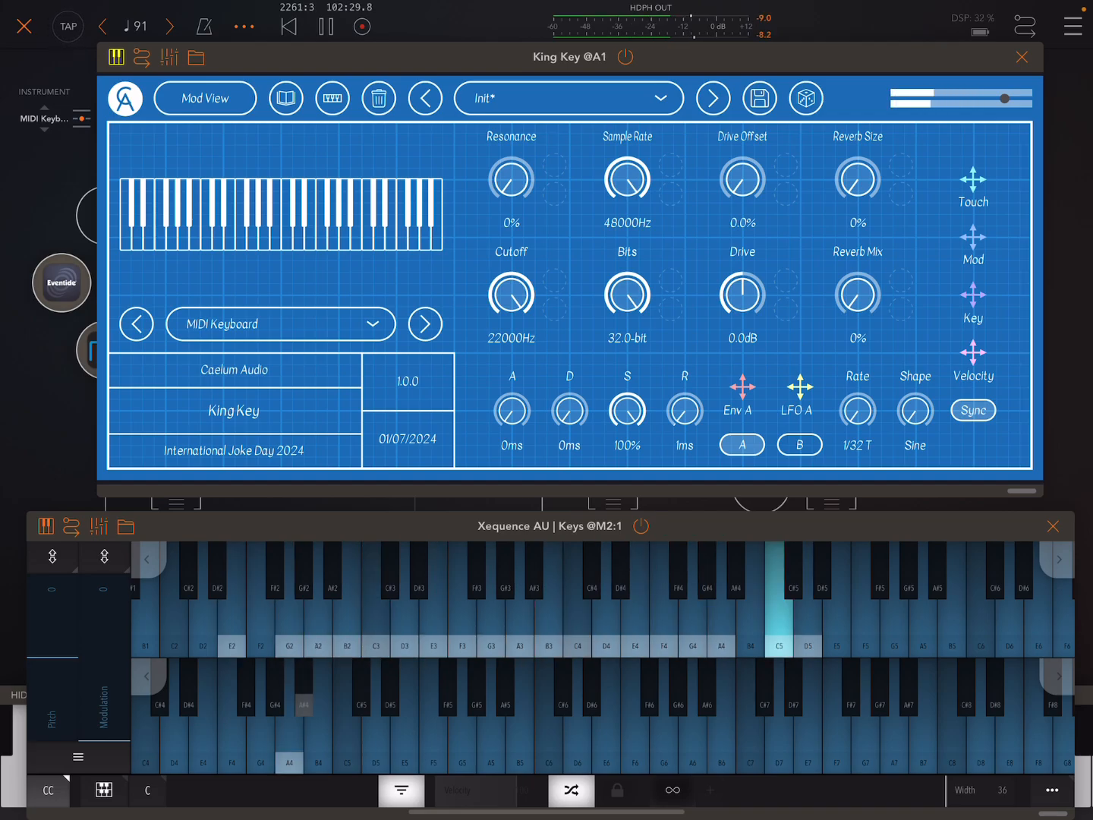
pyautogui.click(425, 324)
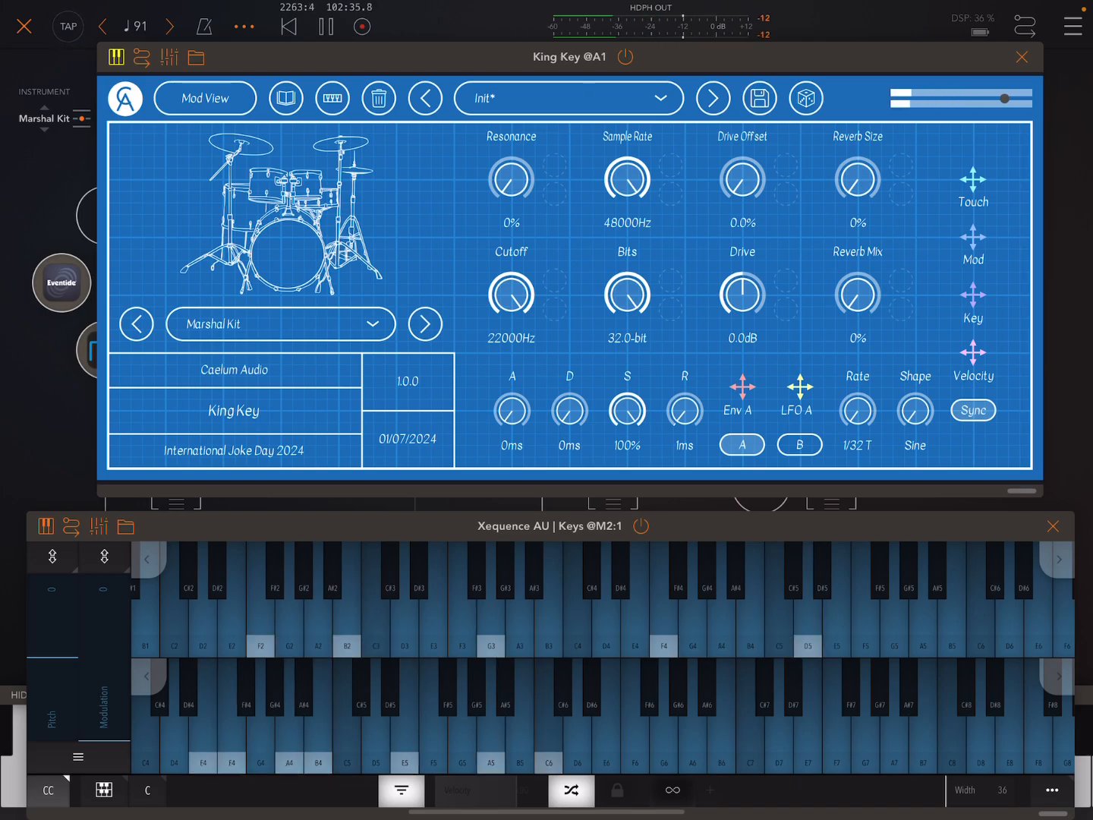
pyautogui.click(425, 324)
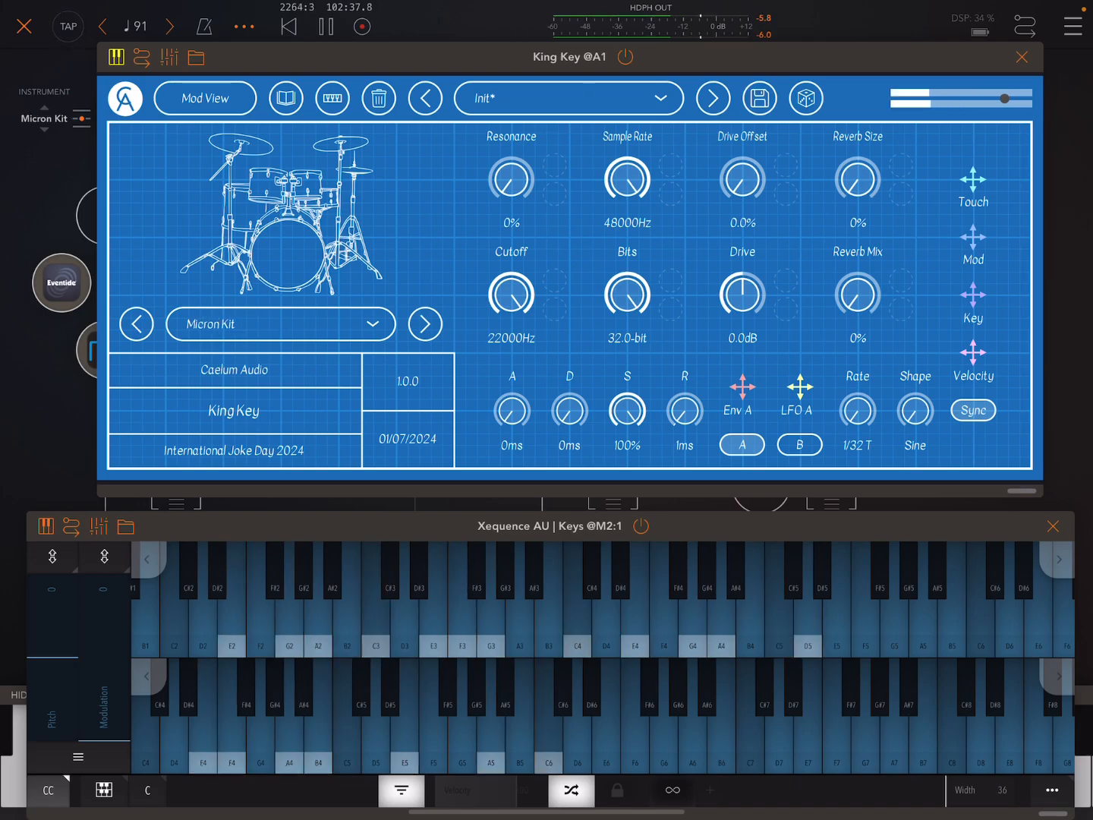
pyautogui.click(425, 323)
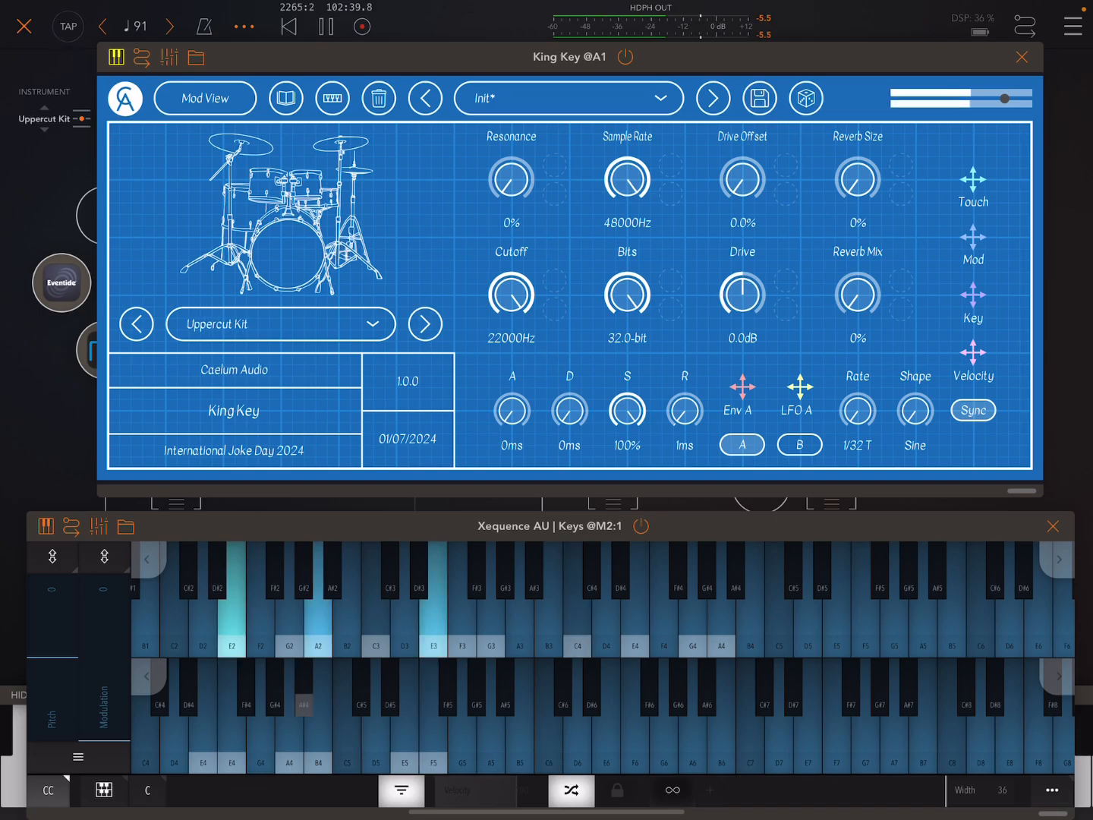
pyautogui.click(424, 323)
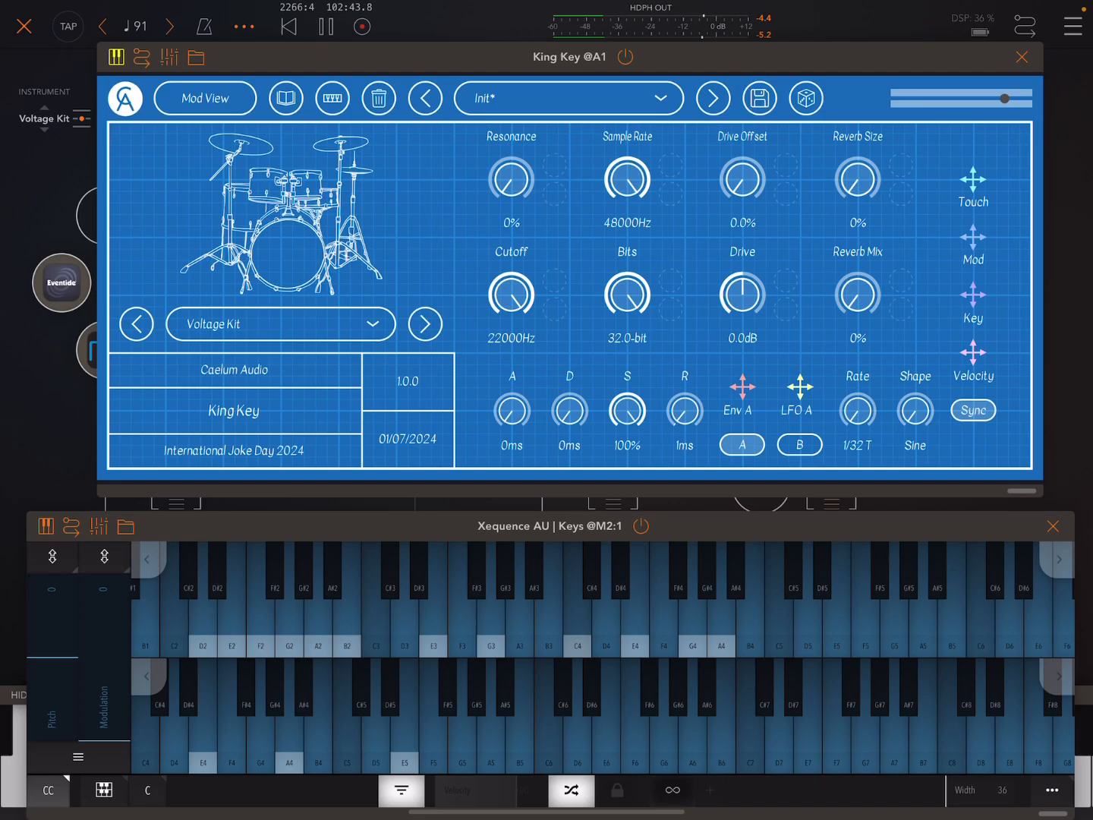
pyautogui.click(425, 324)
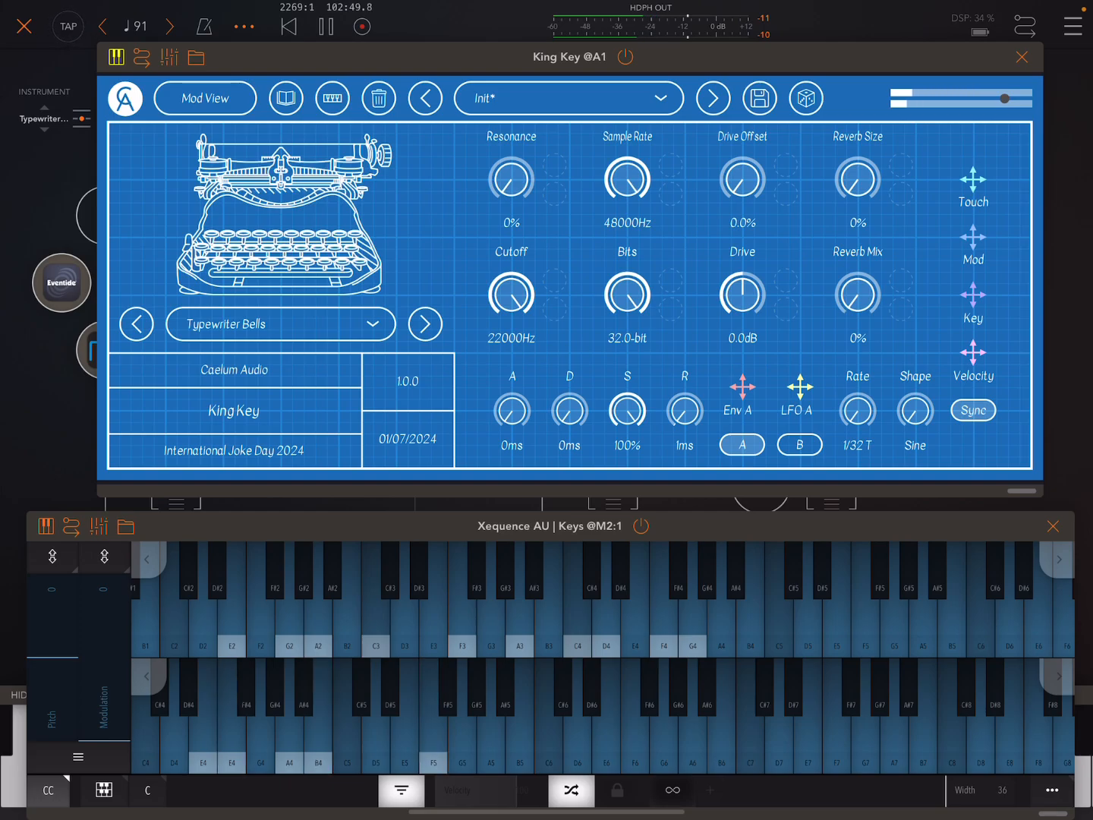
pyautogui.click(425, 323)
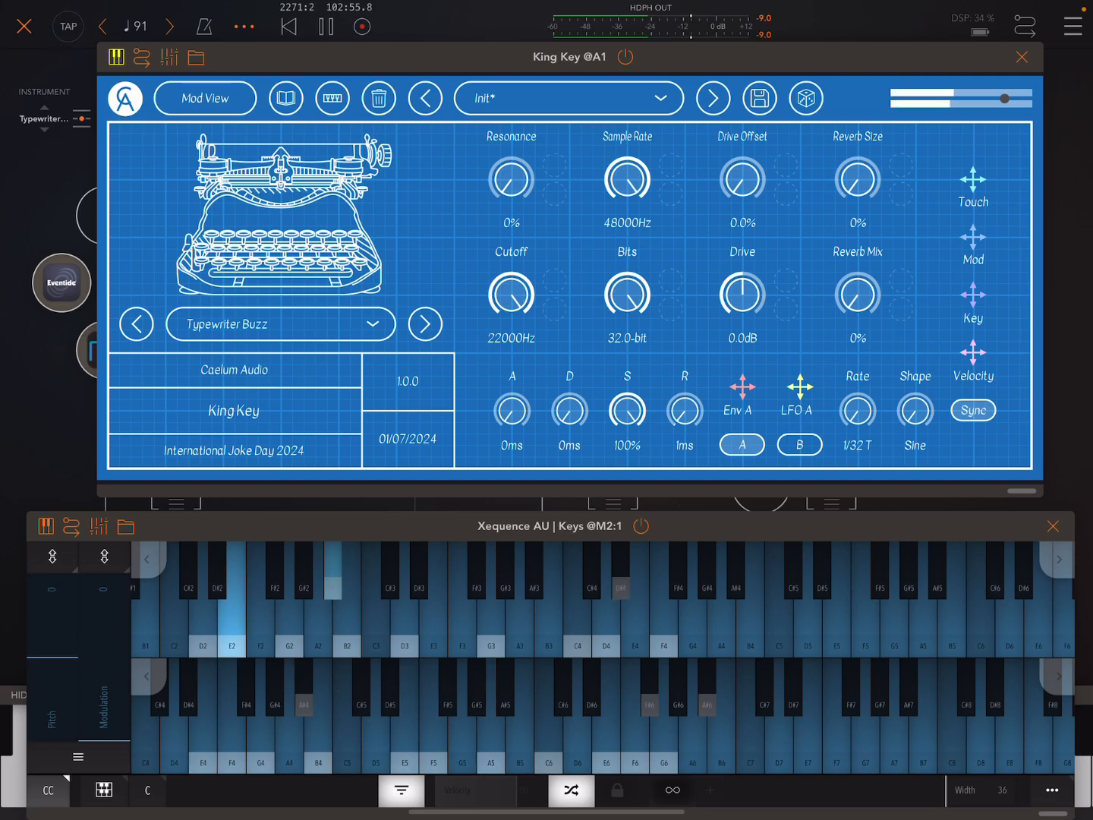
pyautogui.click(136, 323)
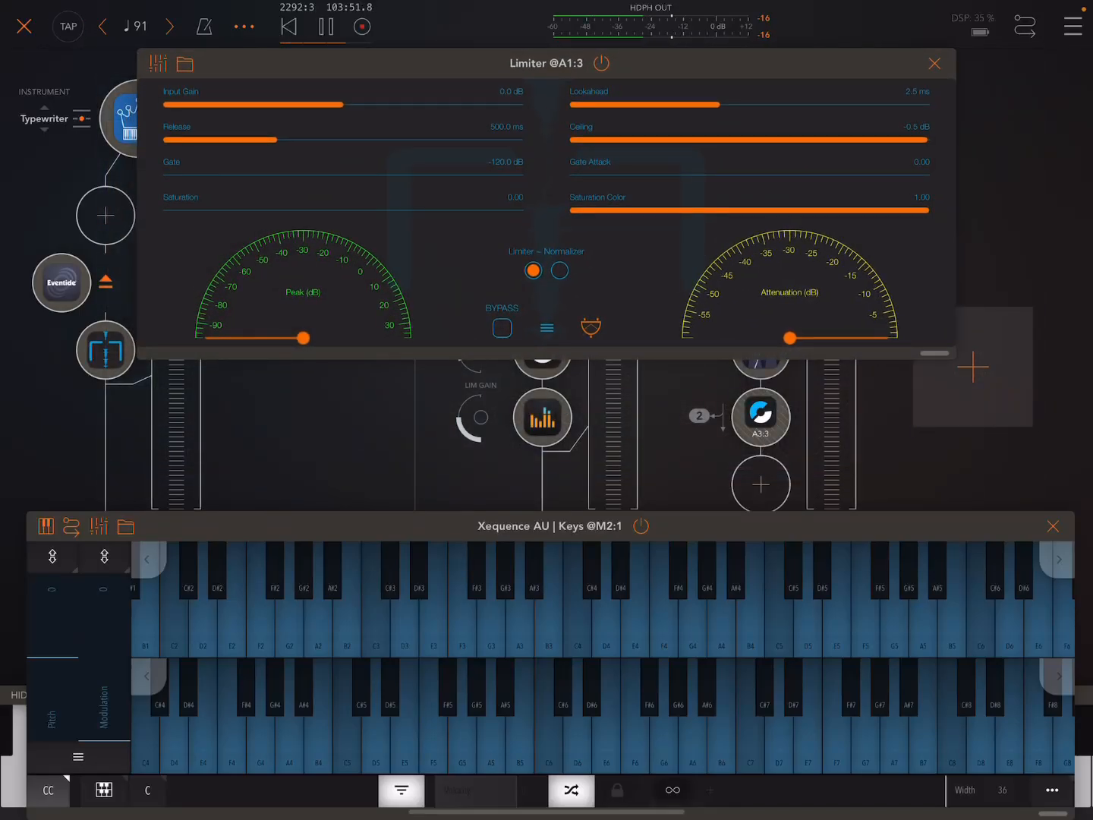
# Step: Close the Limiter window, leaving the AUM channel mixer in view
pyautogui.click(935, 64)
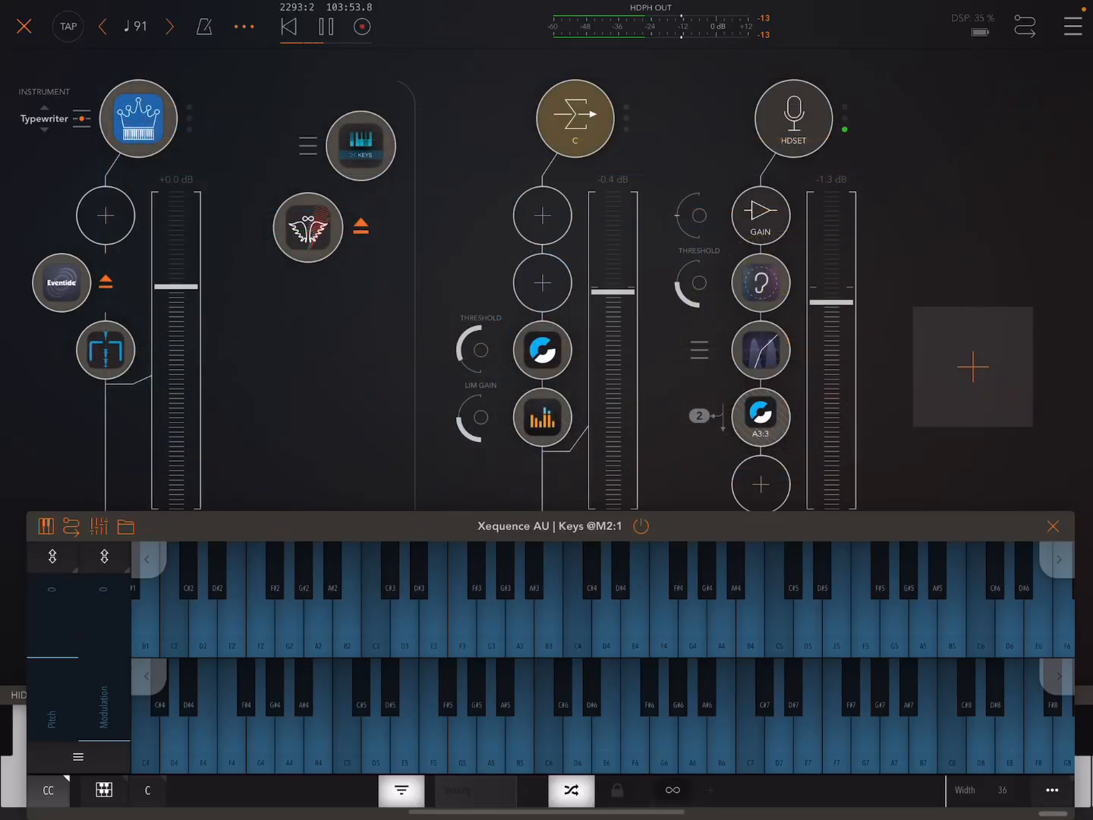
# Step: Reopen the King Key sampler window and bring up its preset list
pyautogui.click(138, 119)
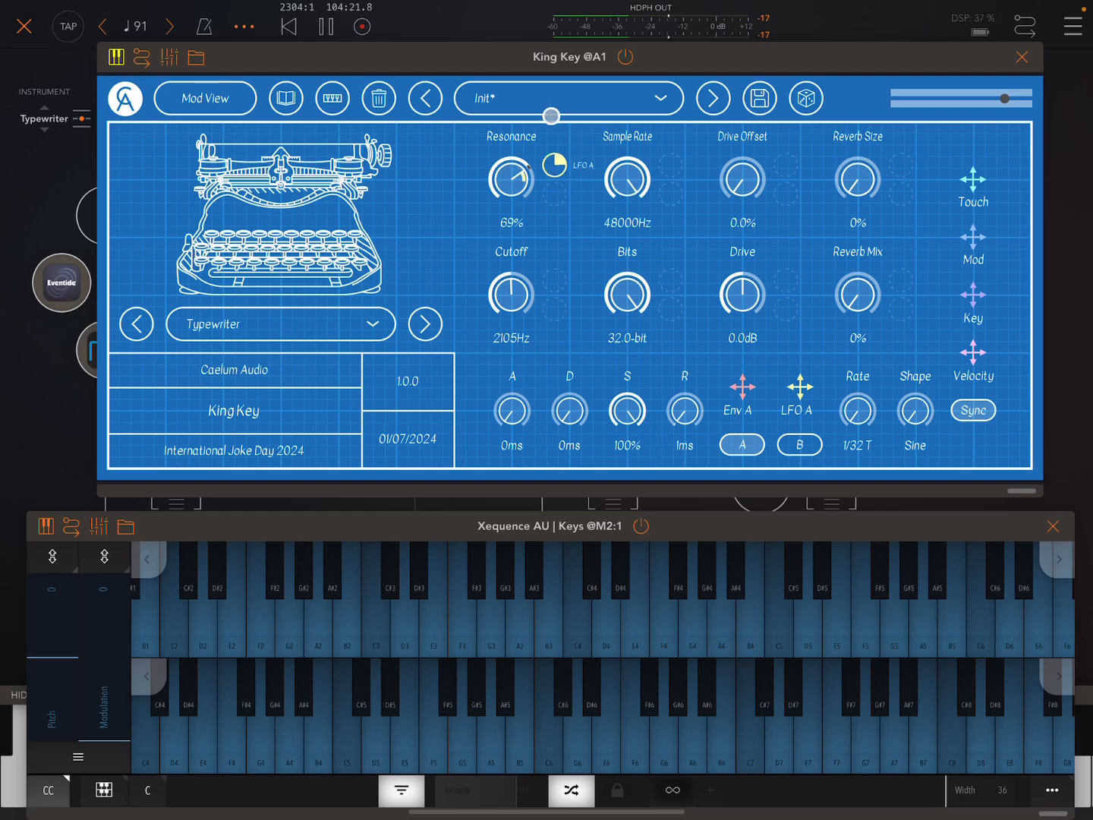
pyautogui.click(490, 629)
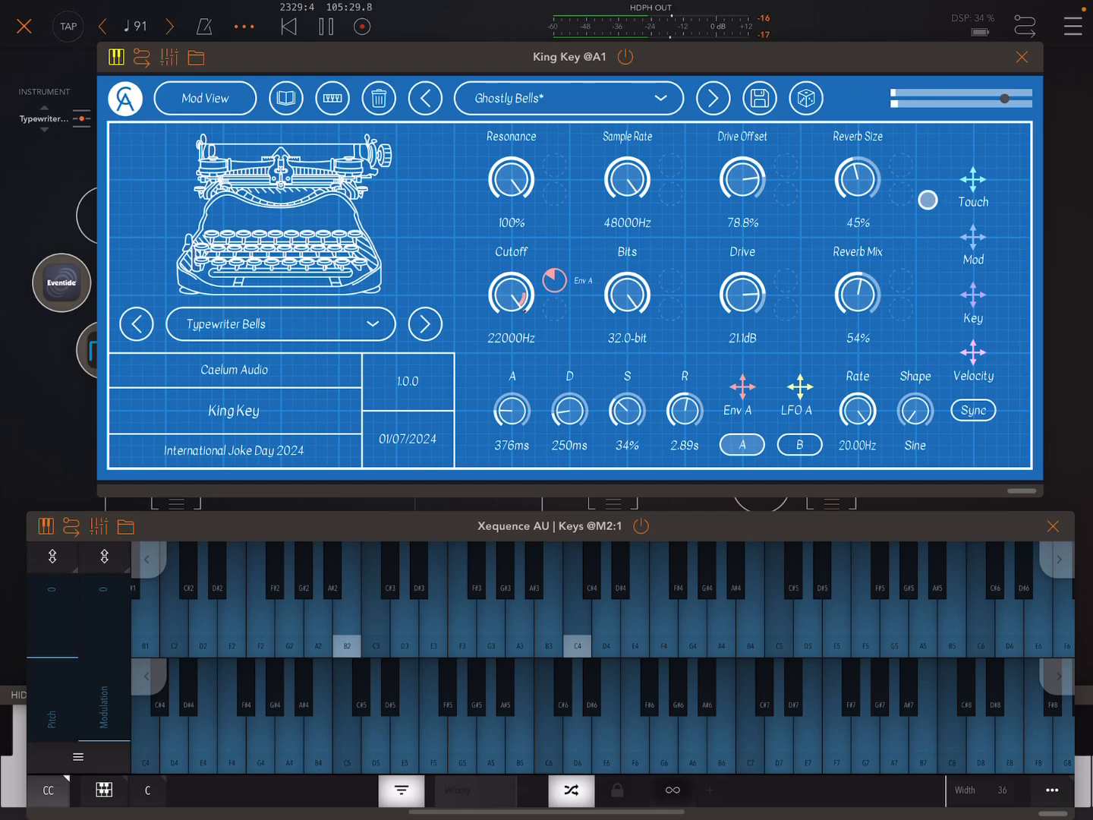
# Step: Assign the Mod source as the modulator of Ghostly Bells' Drive control
pyautogui.click(973, 185)
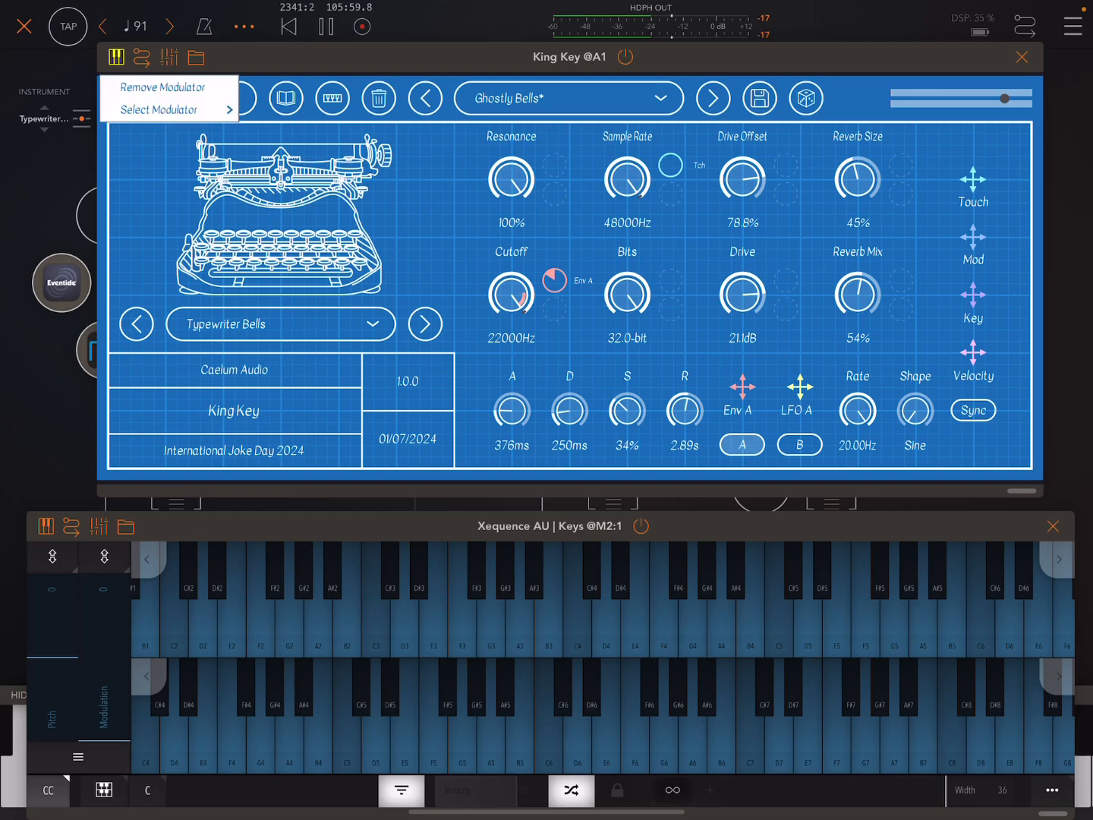
pyautogui.click(124, 97)
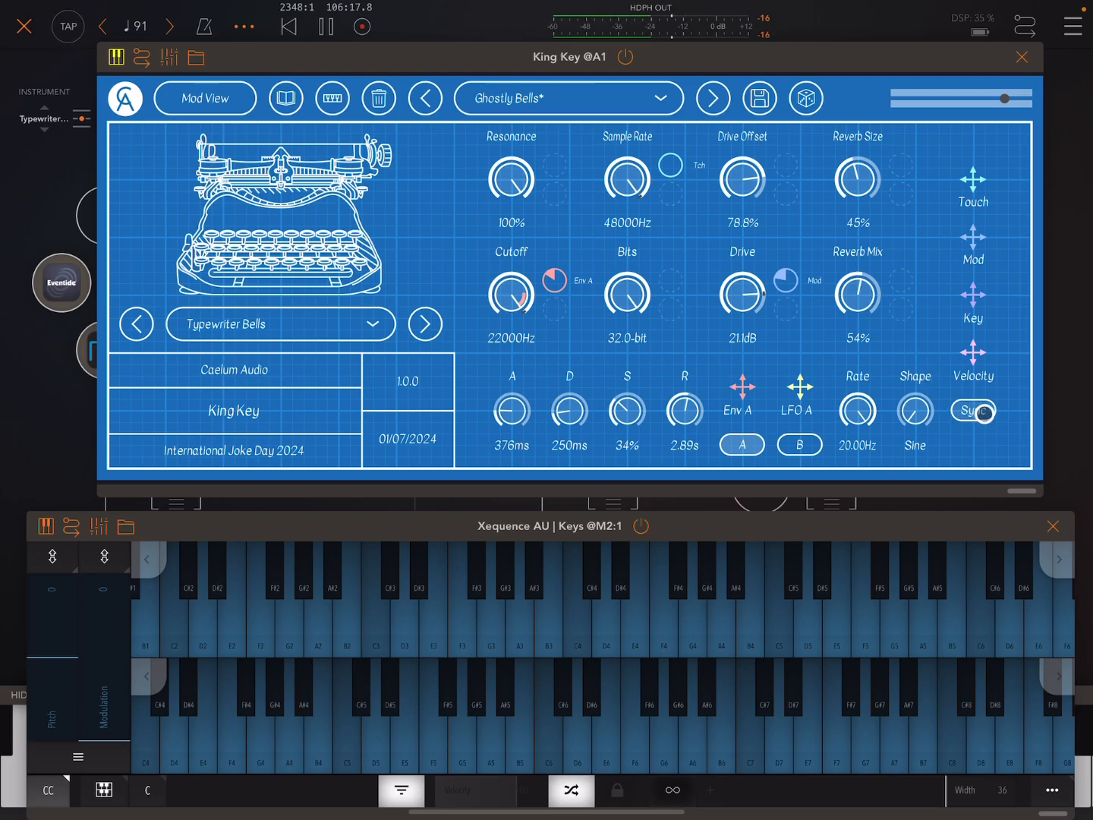
# Step: Sync LFO A's rate to the host tempo so it reads 32 bars
pyautogui.click(971, 410)
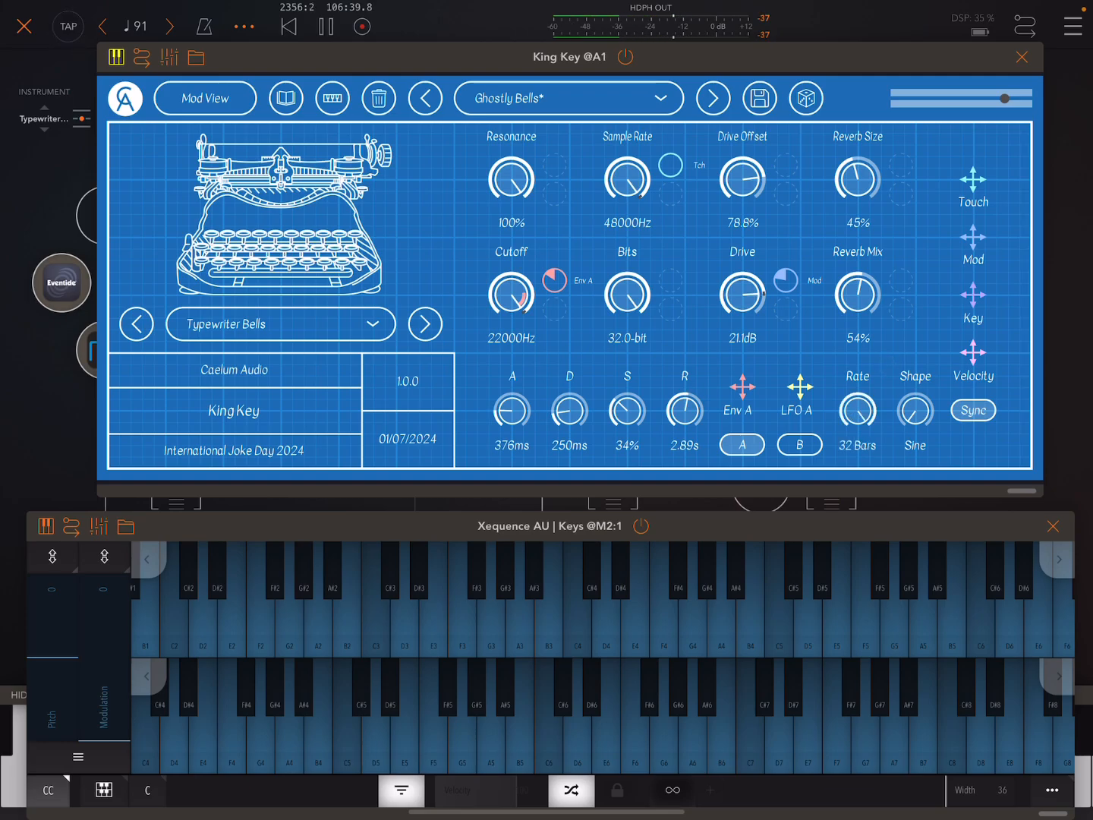
pyautogui.click(972, 410)
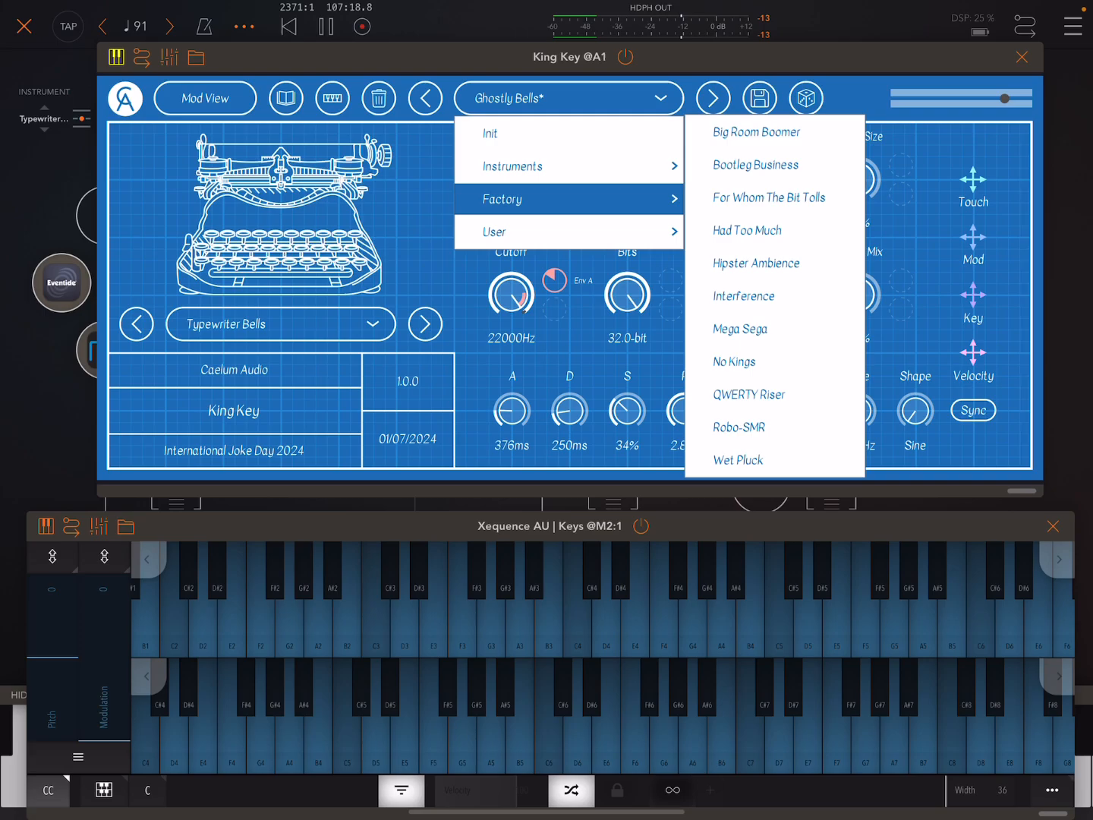
# Step: Load Big Room Boomer and step through factory presets to Hipster Ambience, then close the plugin window
pyautogui.click(756, 132)
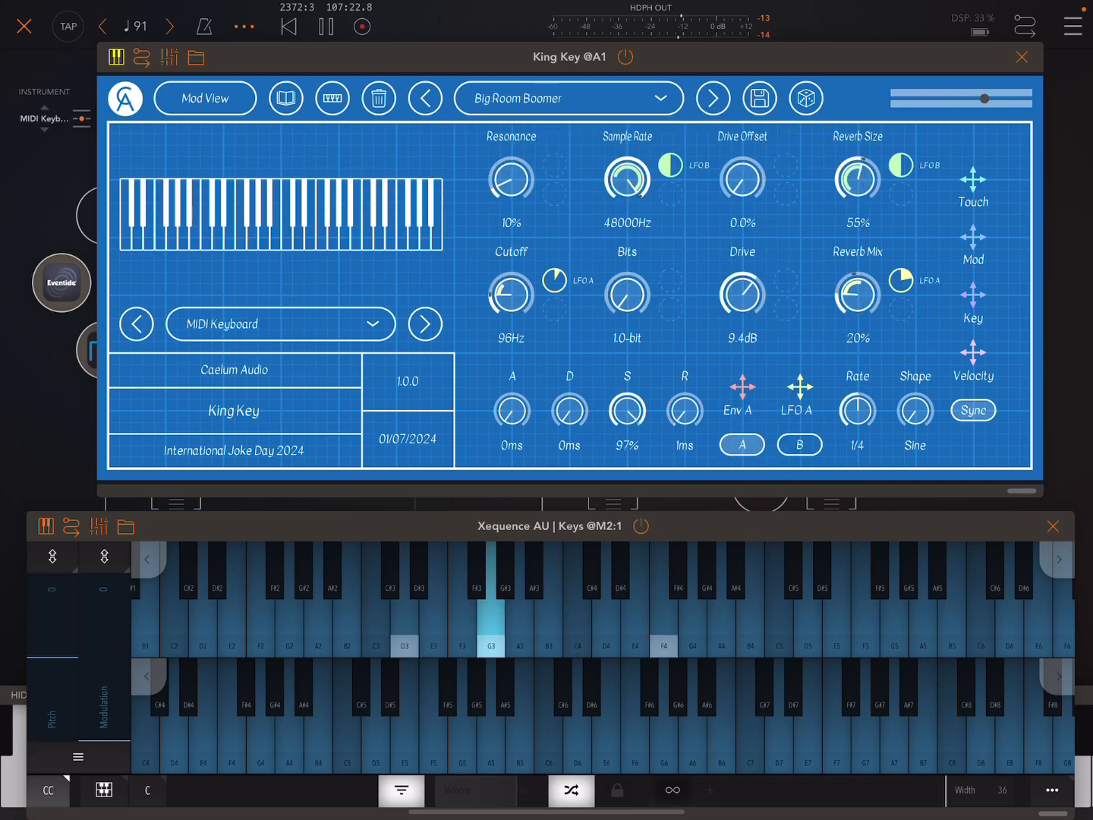
pyautogui.click(712, 97)
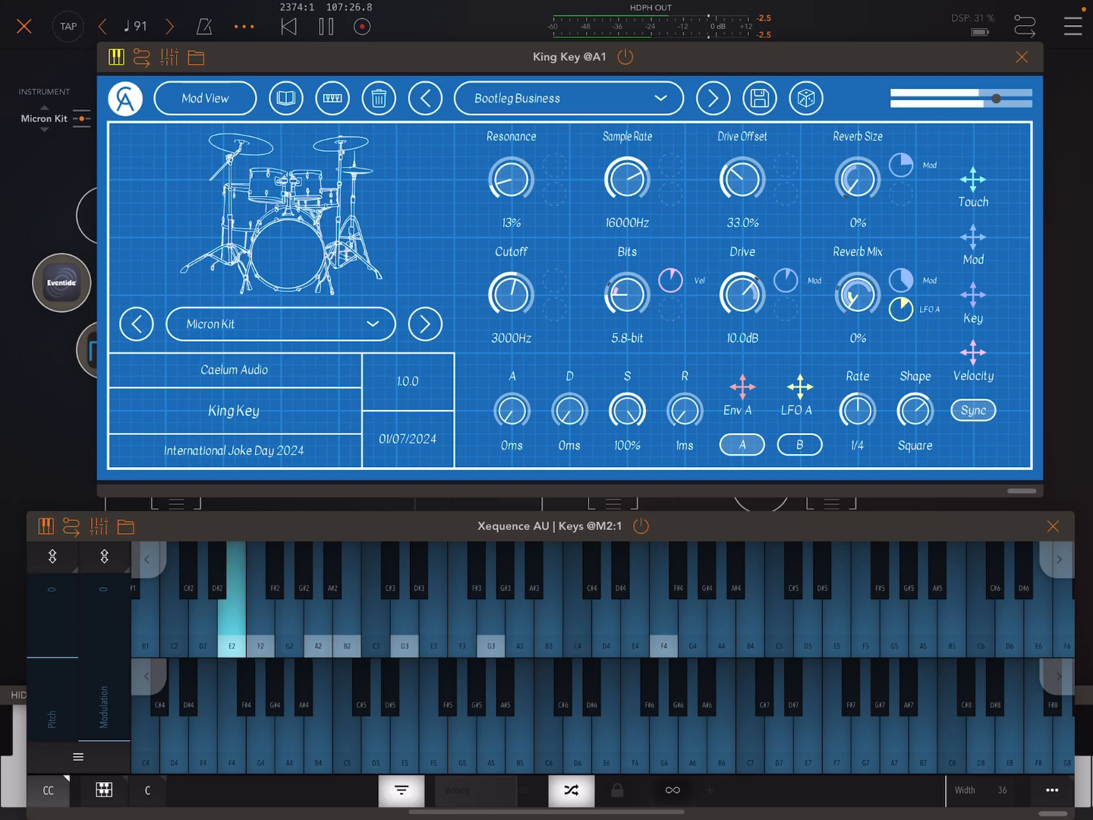
pyautogui.click(712, 97)
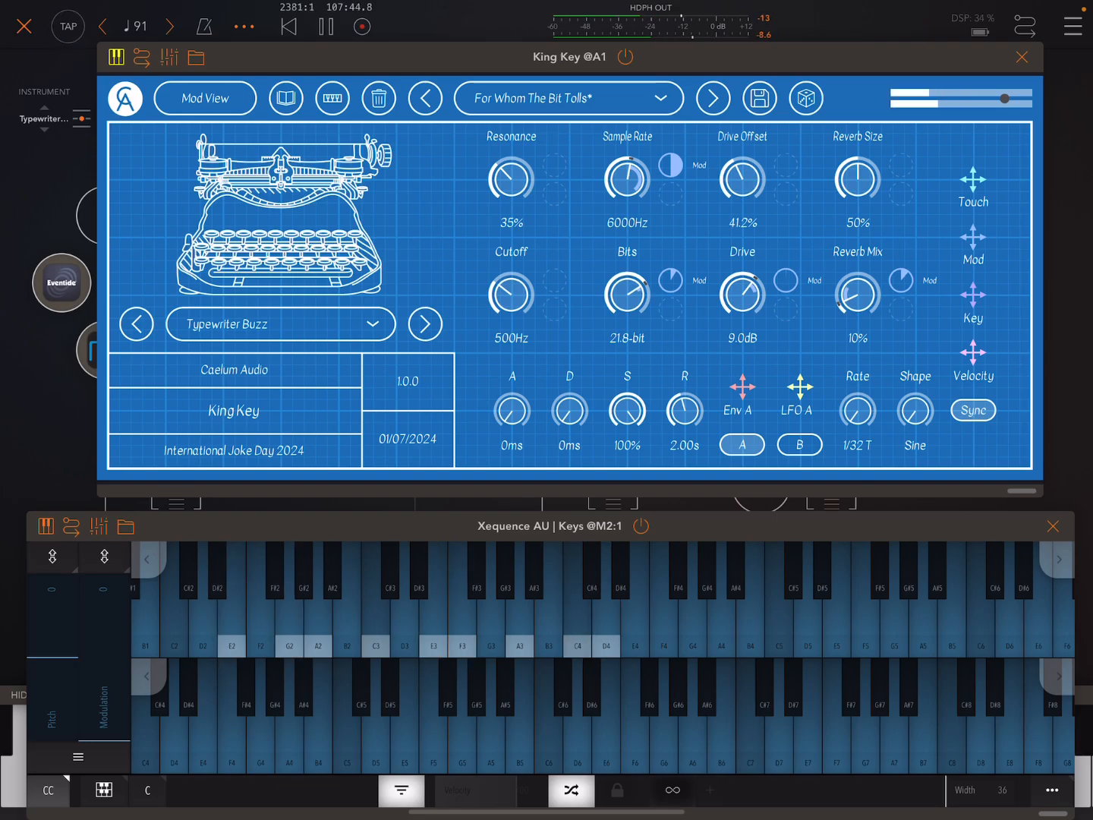
pyautogui.click(712, 97)
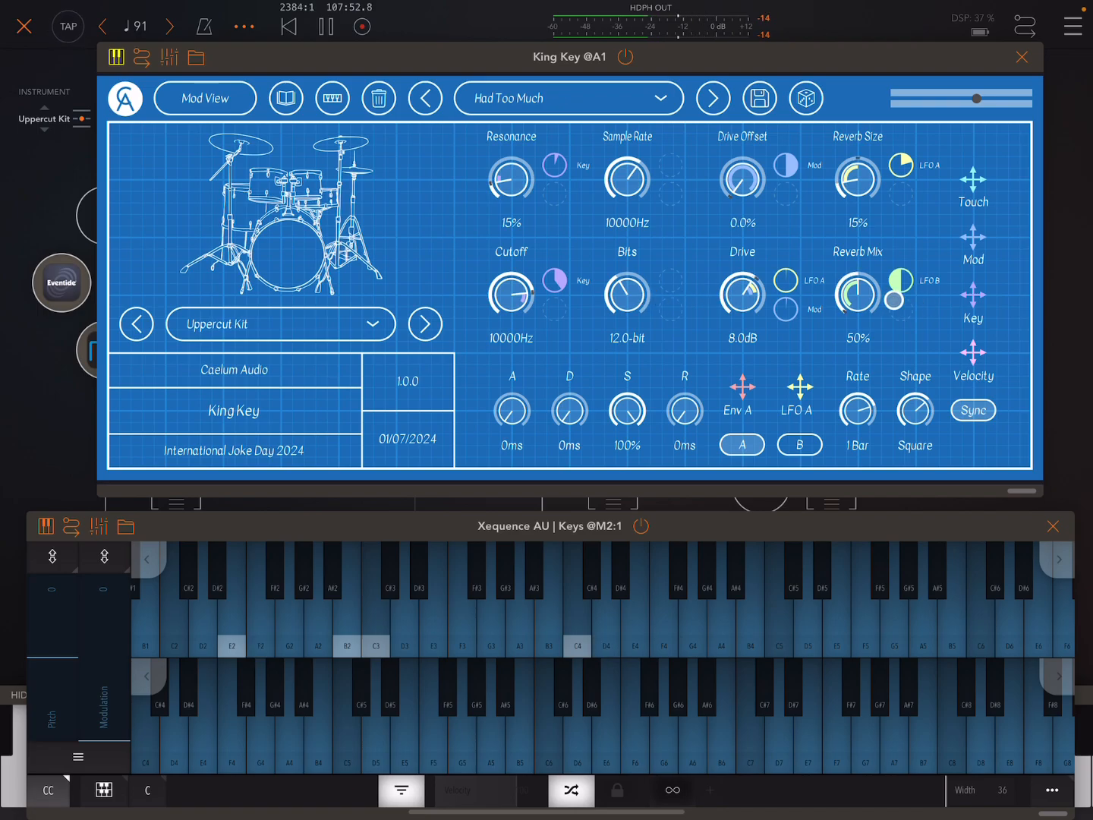
pyautogui.click(712, 97)
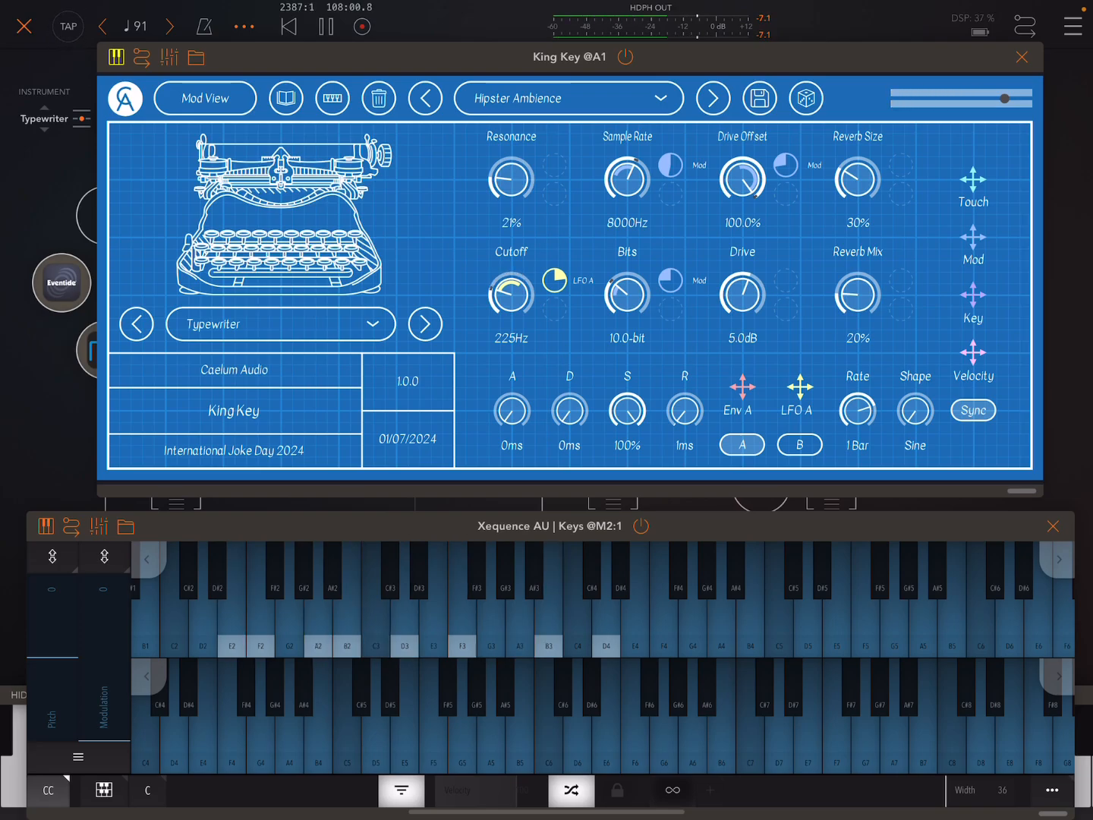
pyautogui.click(1022, 57)
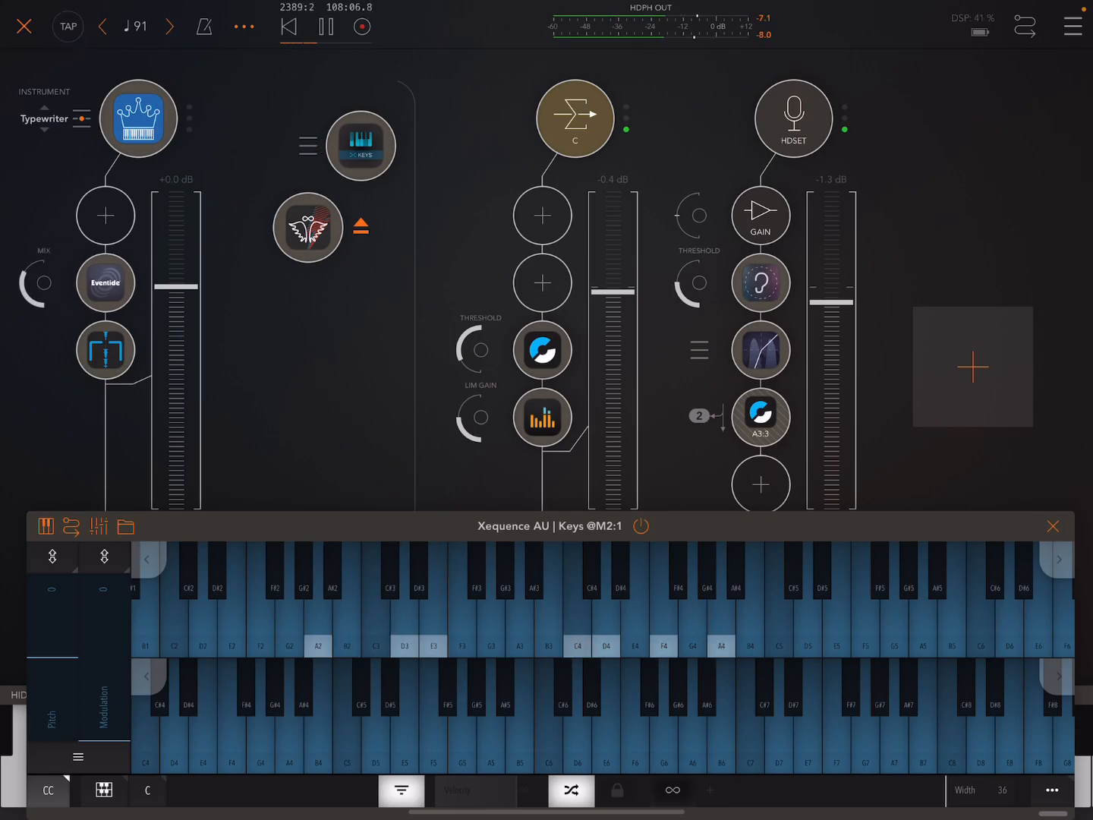
# Step: Reopen King Key's window from the AUM mixer and step on to the Interference preset
pyautogui.click(136, 119)
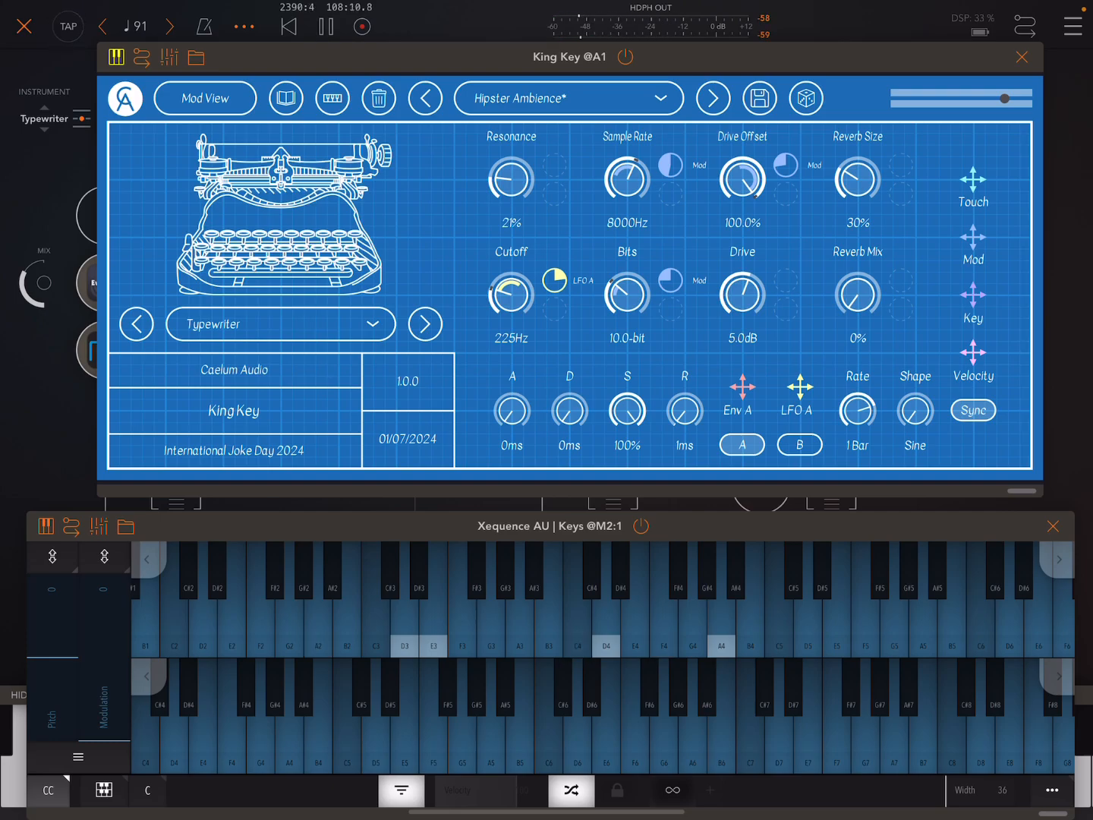
pyautogui.click(714, 97)
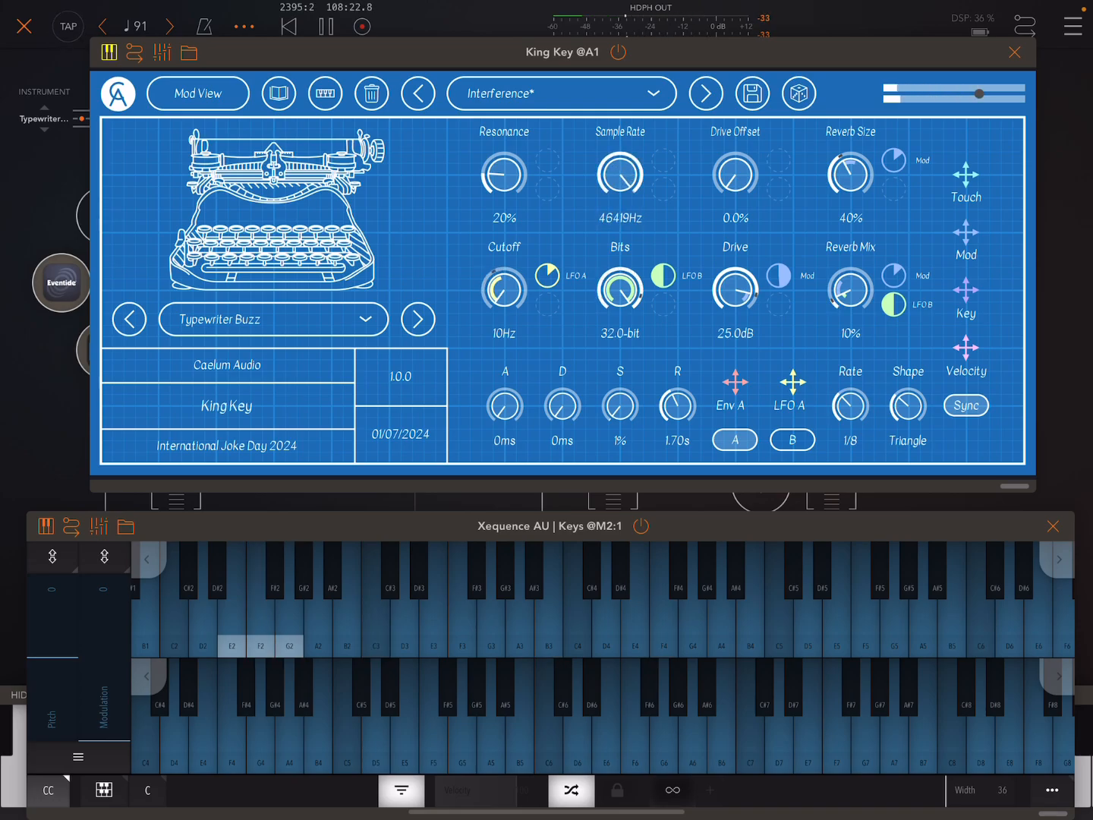
# Step: Step through Mega Sega, No Kings, QWERTY Riser, Robo-SMR and Wet Pluck, landing on Ghostly Bells
pyautogui.click(704, 94)
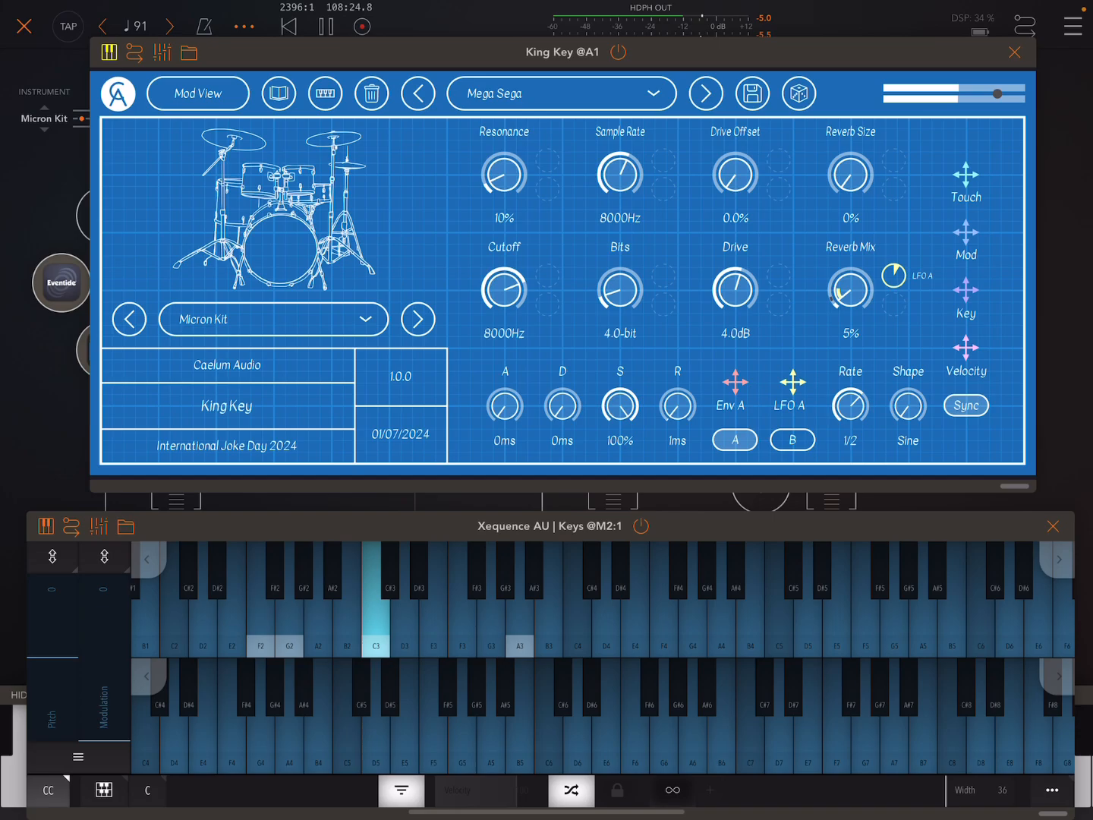
pyautogui.click(704, 94)
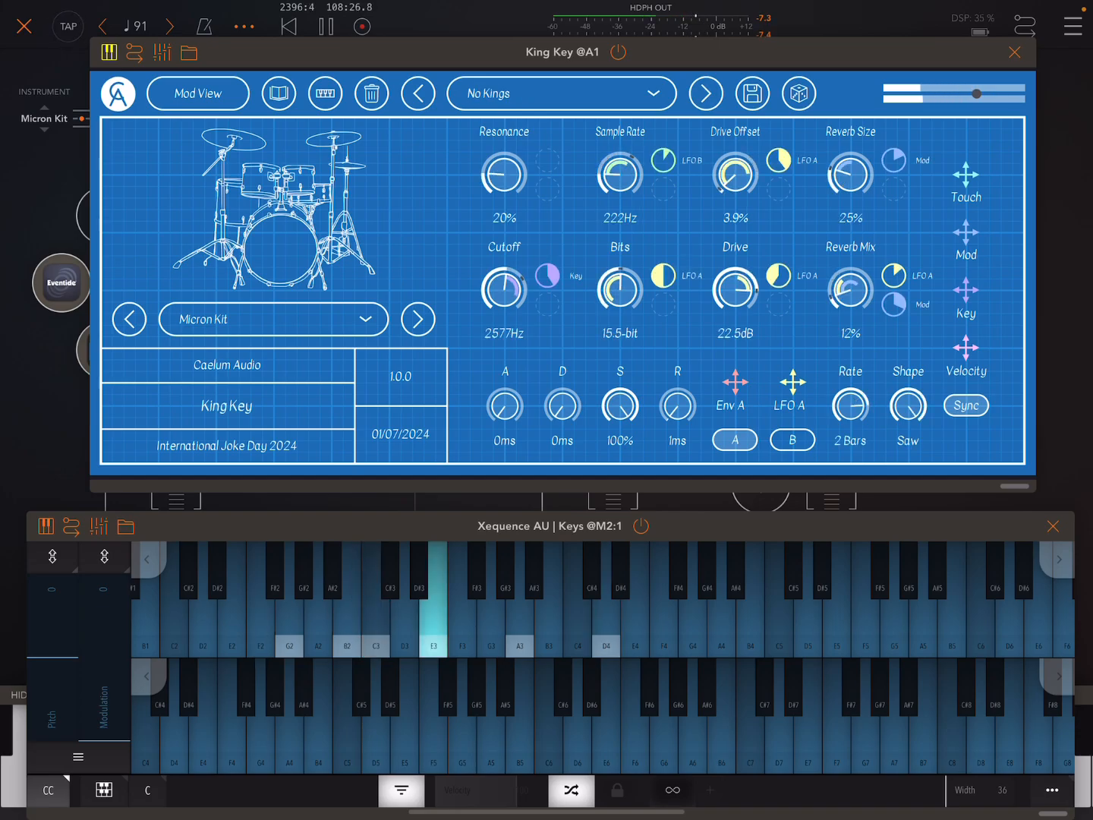
pyautogui.click(704, 92)
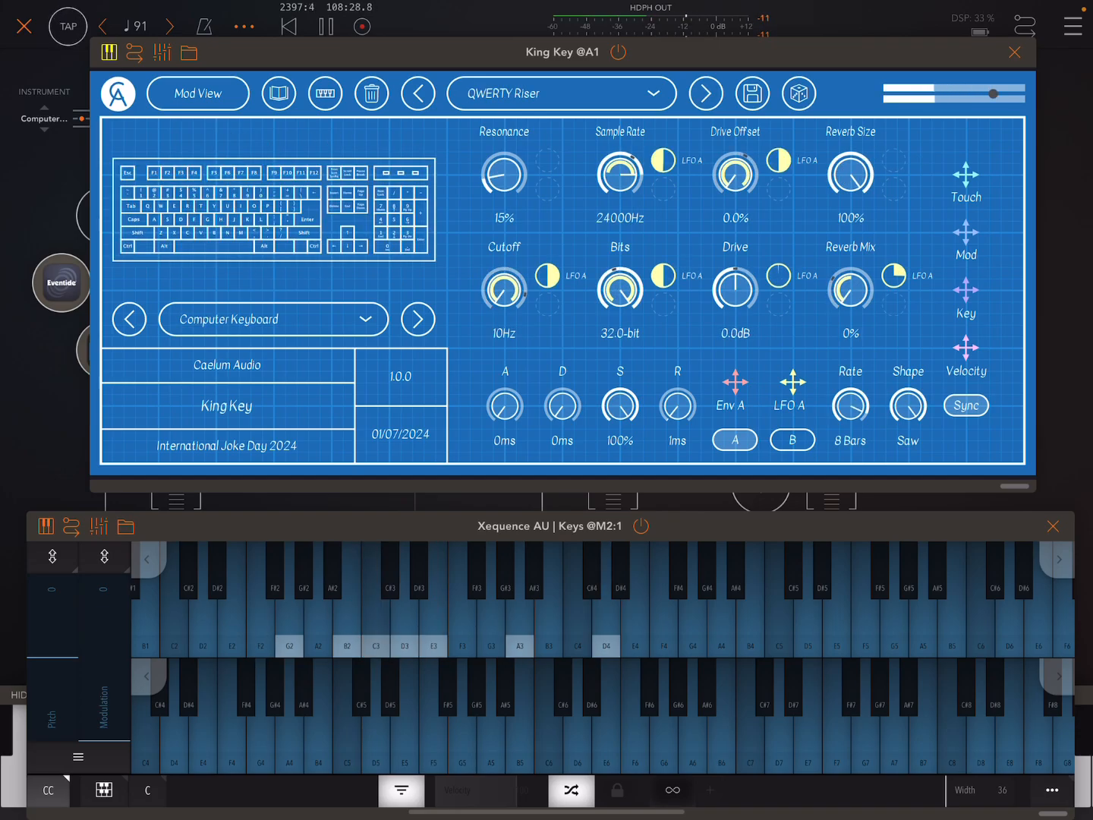
pyautogui.click(704, 93)
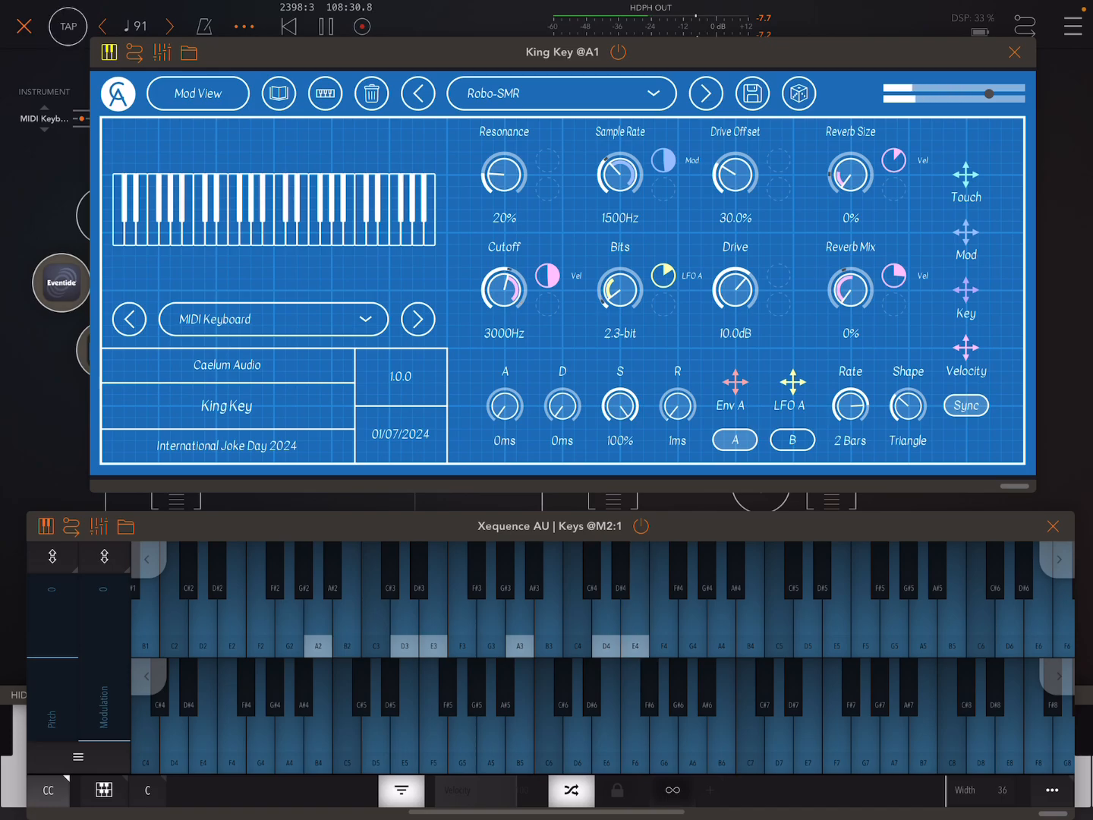
pyautogui.click(704, 94)
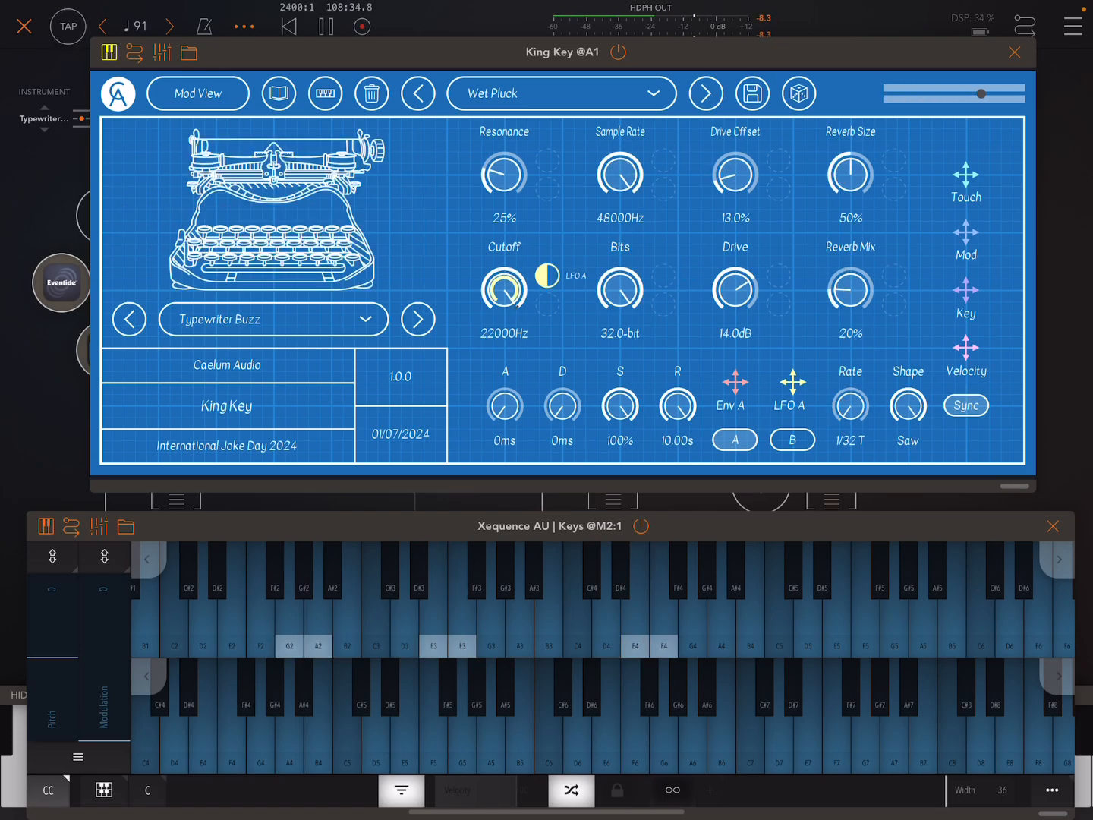
pyautogui.click(704, 95)
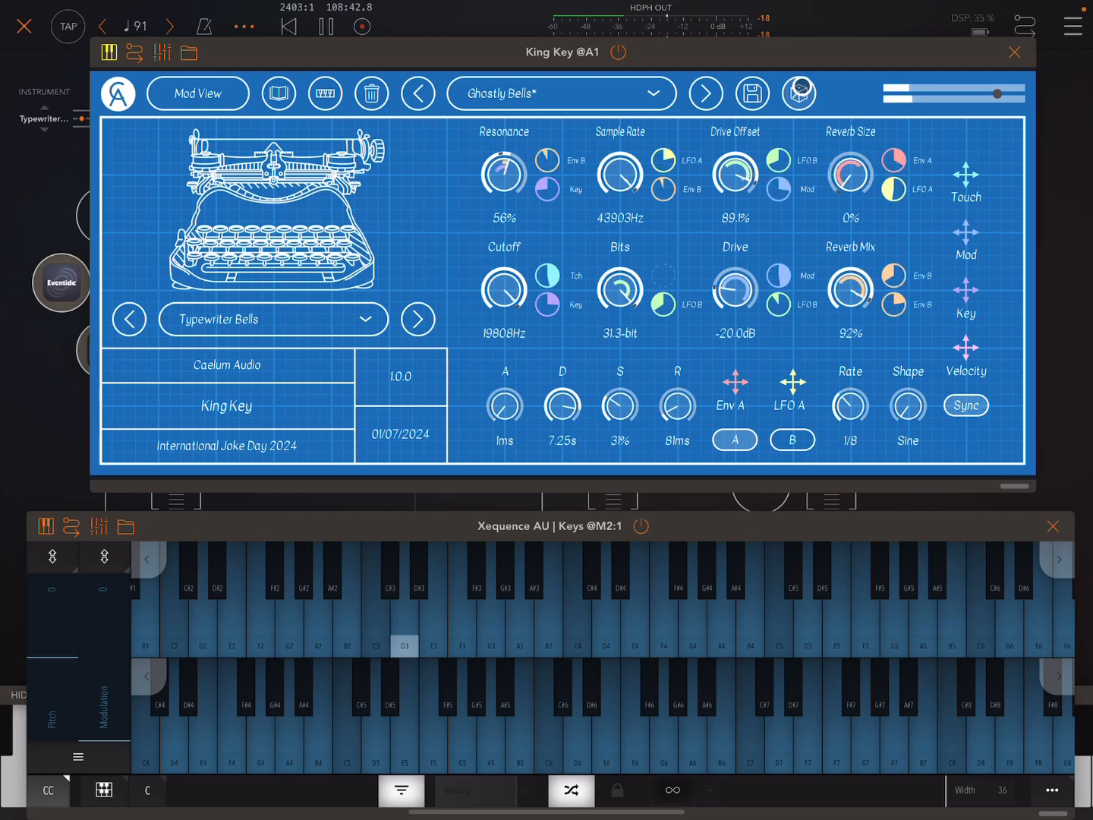
# Step: Randomize Ghostly Bells' knob values and modulation with the dice button, then bring up the preset list
pyautogui.click(799, 94)
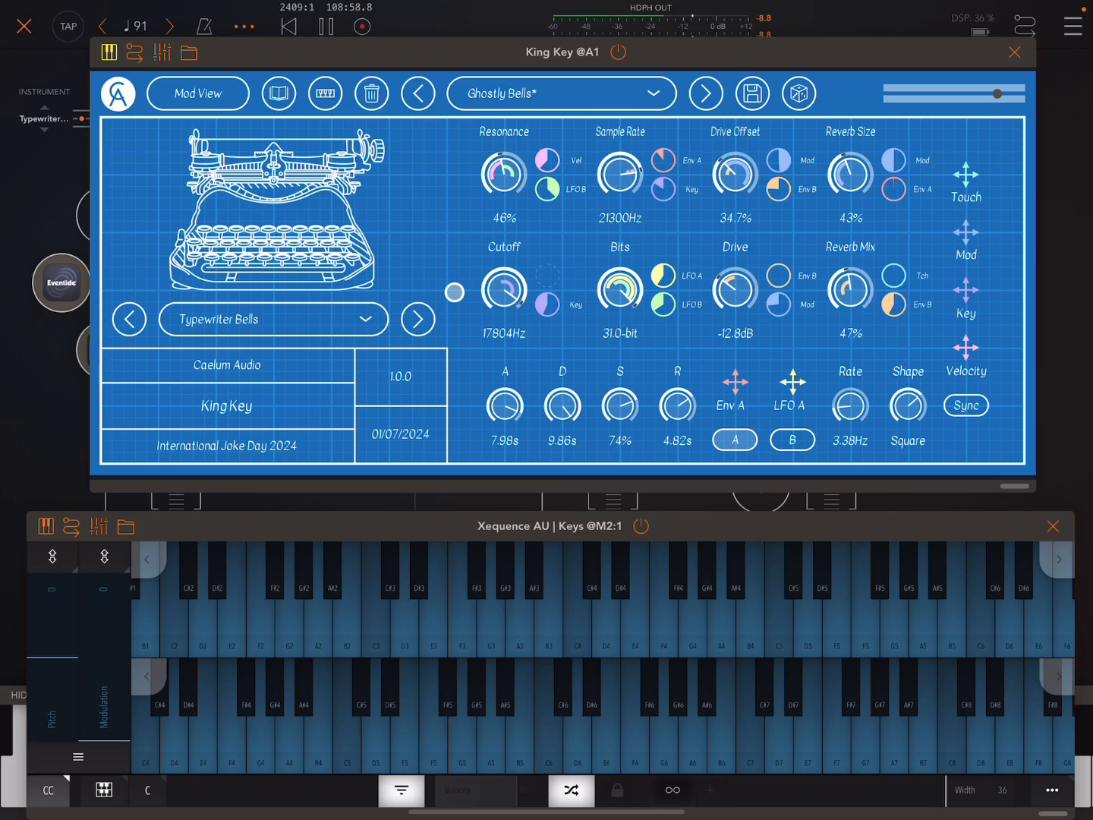
pyautogui.click(560, 94)
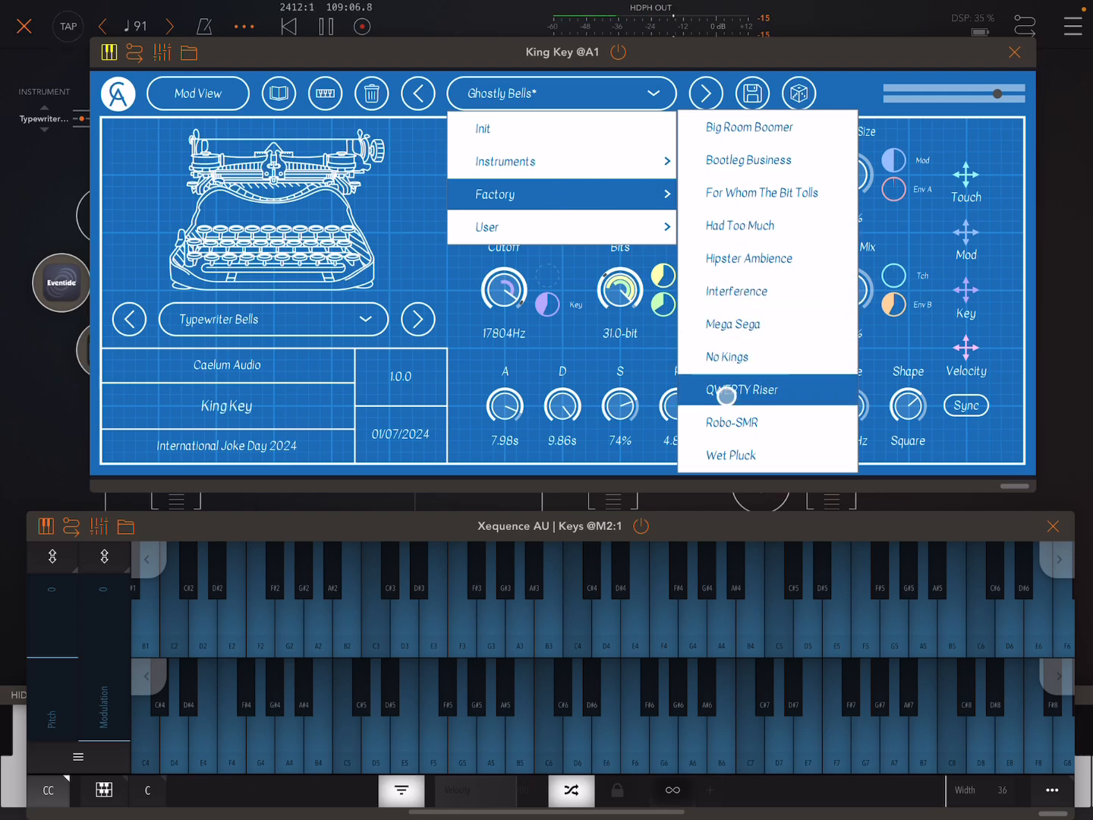
# Step: Load QWERTY Riser and step its sample source from Computer Keyboard to a drum kit
pyautogui.click(742, 388)
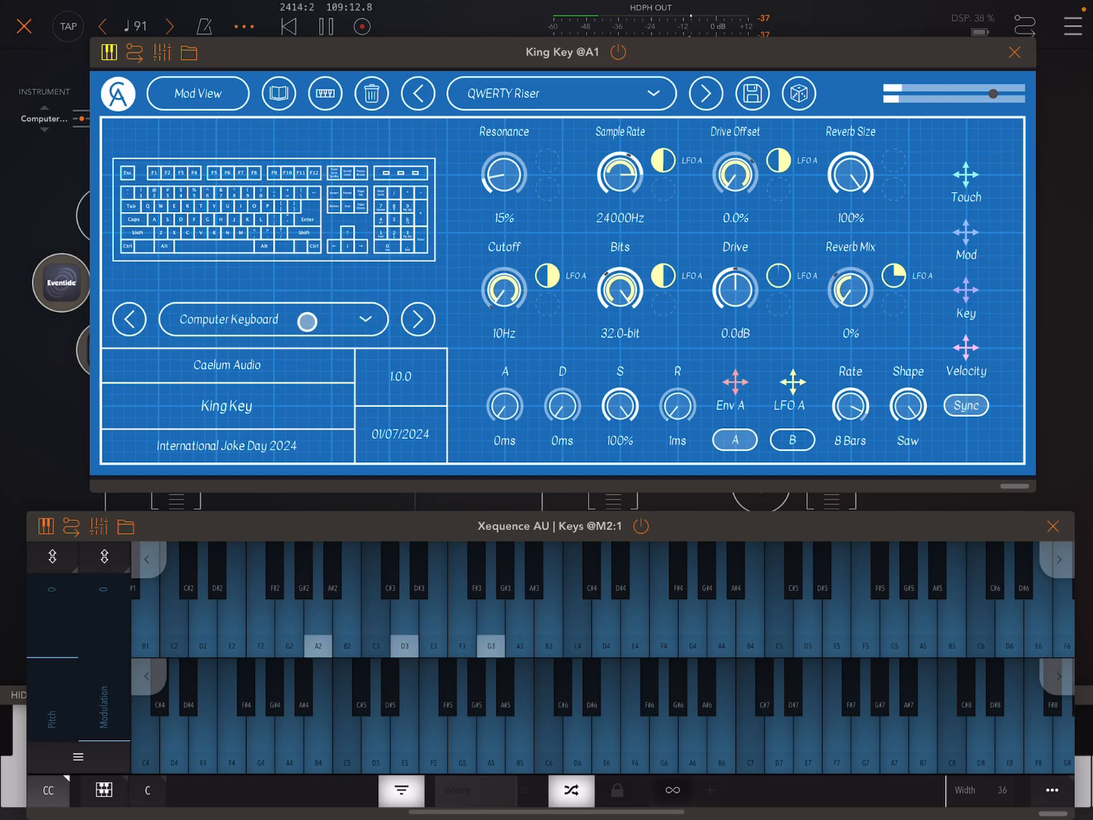
pyautogui.click(417, 318)
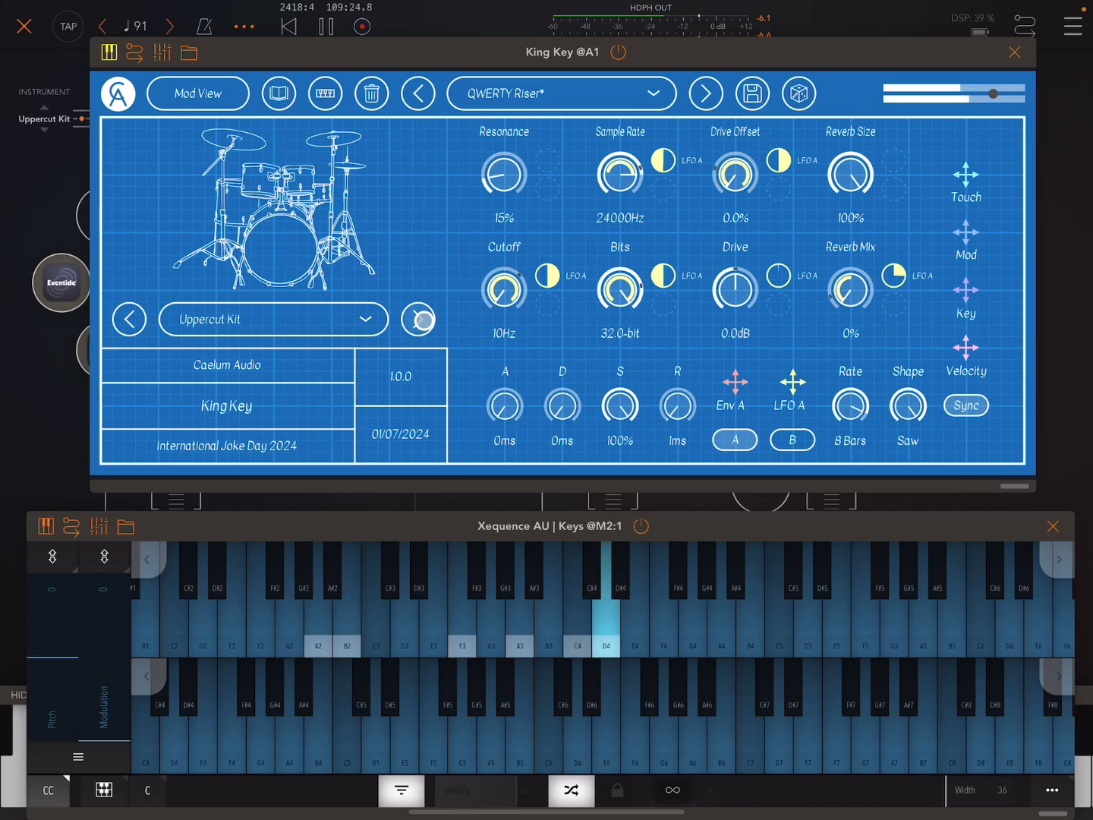
pyautogui.click(417, 319)
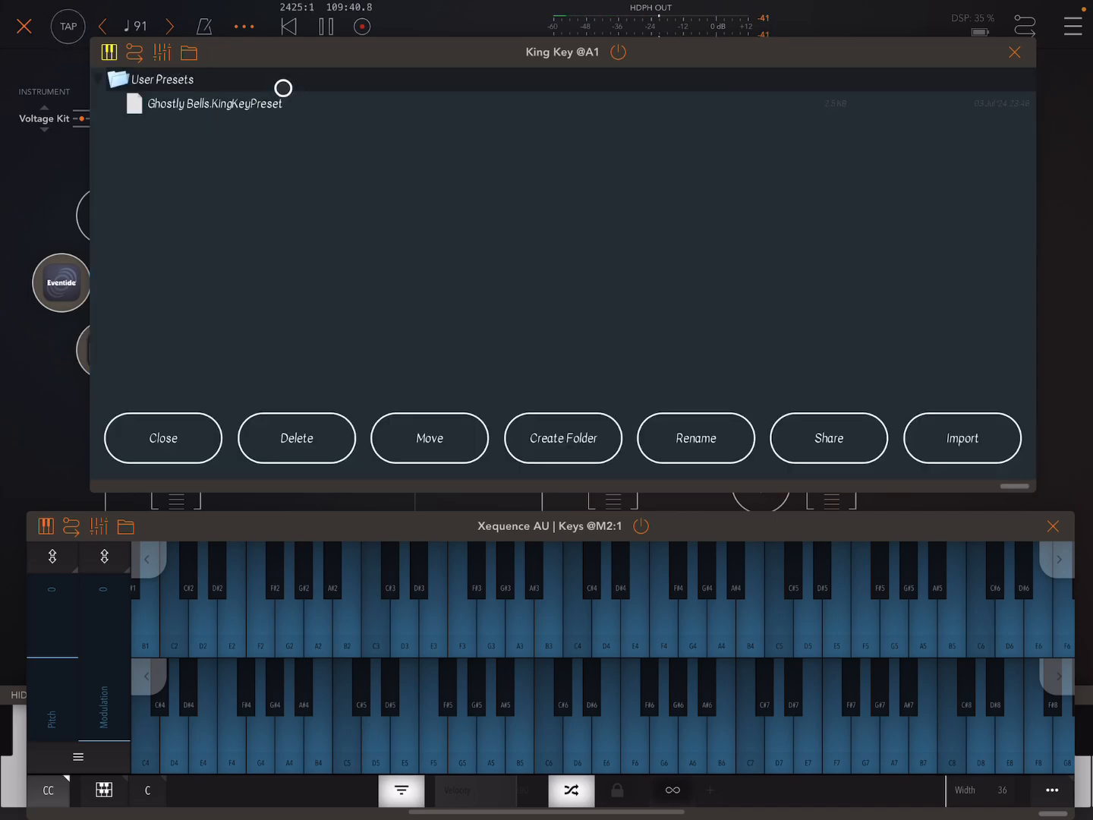
# Step: Collapse the User Presets folder and return to the sampler with Voltage Kit loaded
pyautogui.click(296, 437)
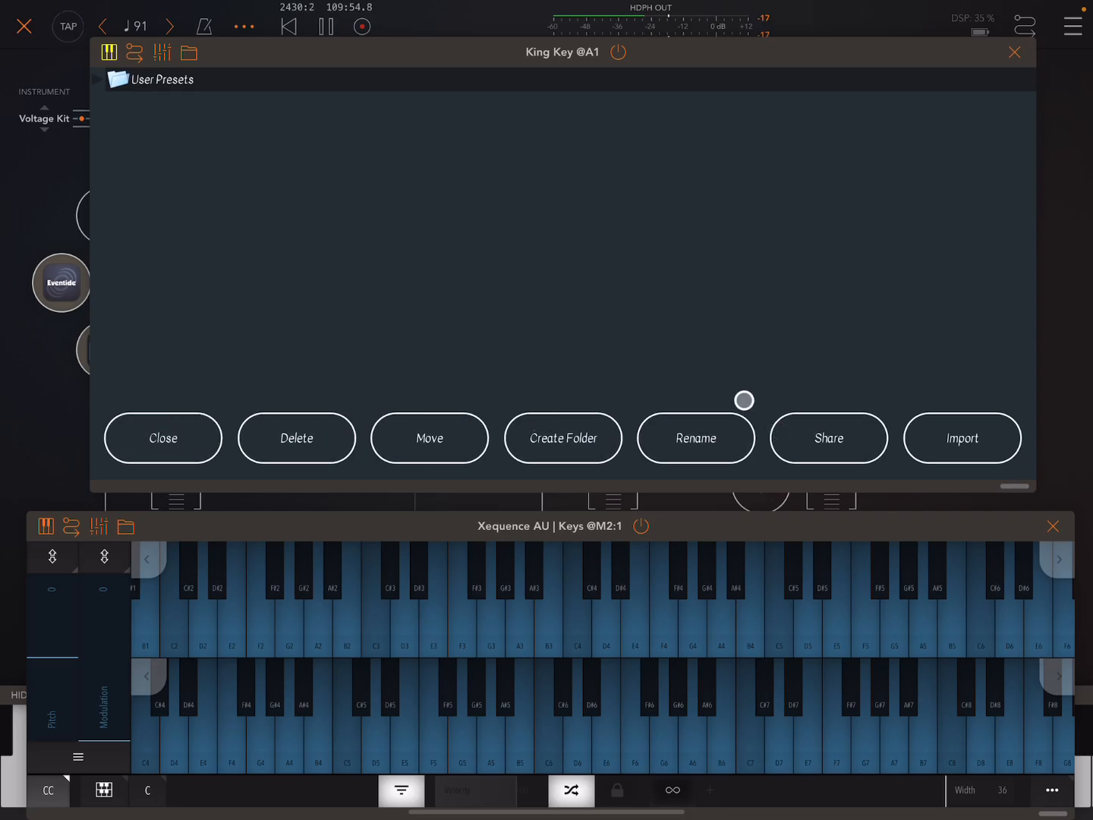
pyautogui.click(162, 437)
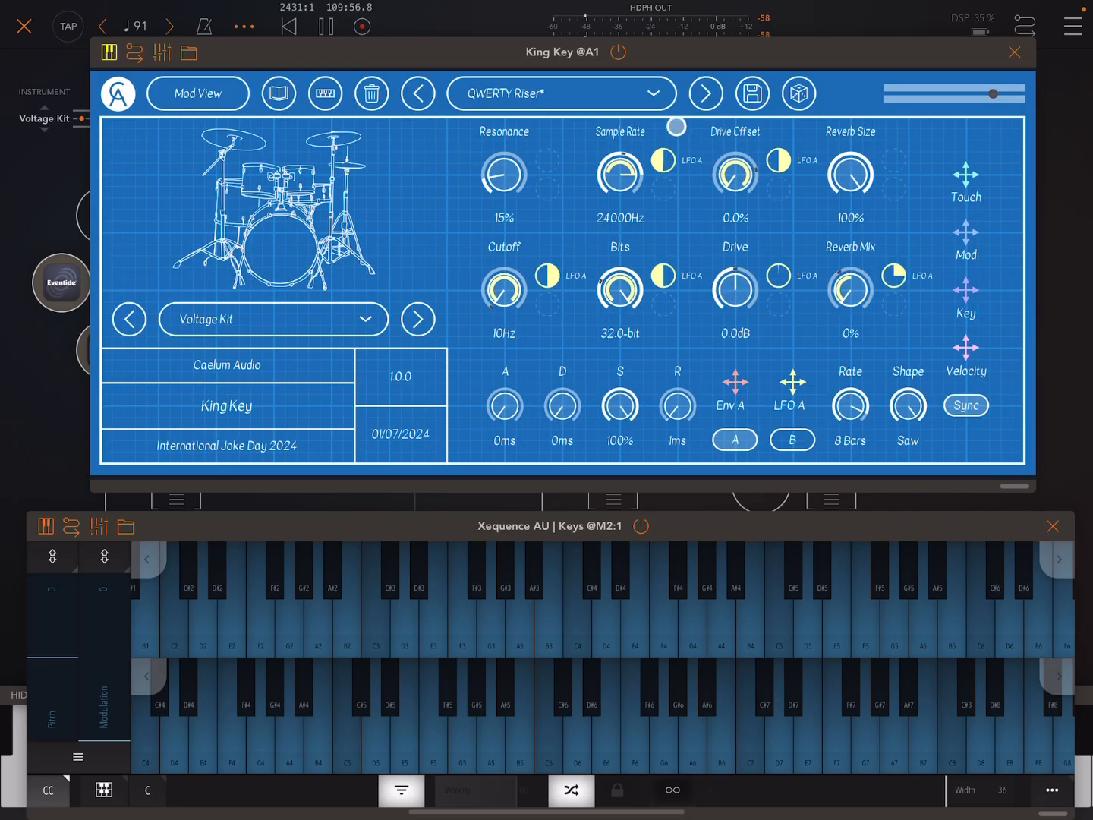
pyautogui.click(416, 94)
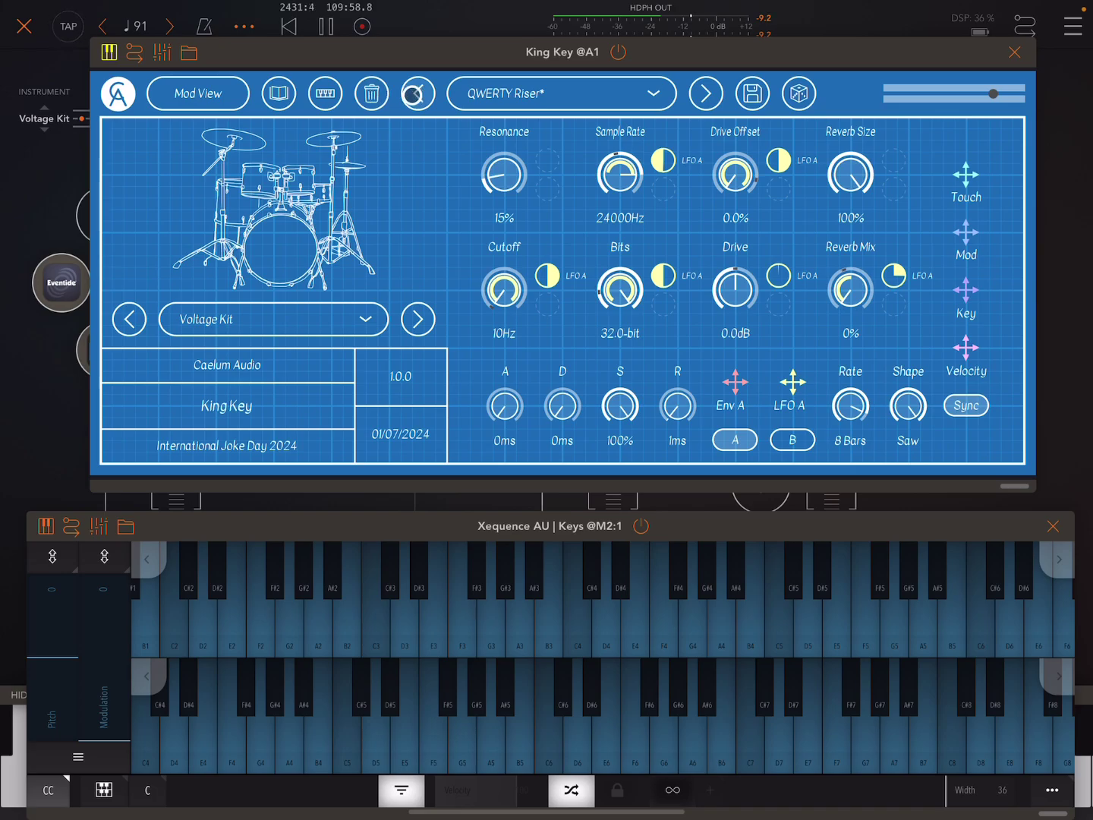
pyautogui.click(704, 92)
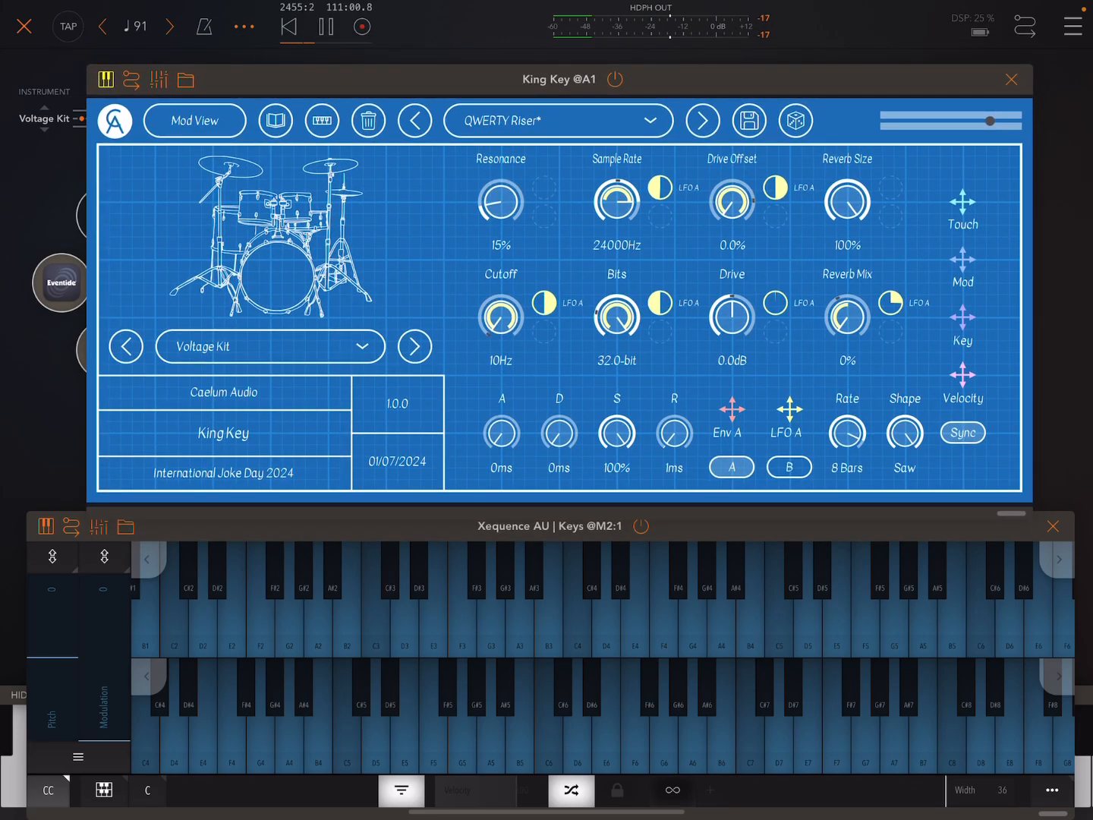
# Step: Close the King Key plugin window, leaving the AUM mixer on view
pyautogui.click(1011, 79)
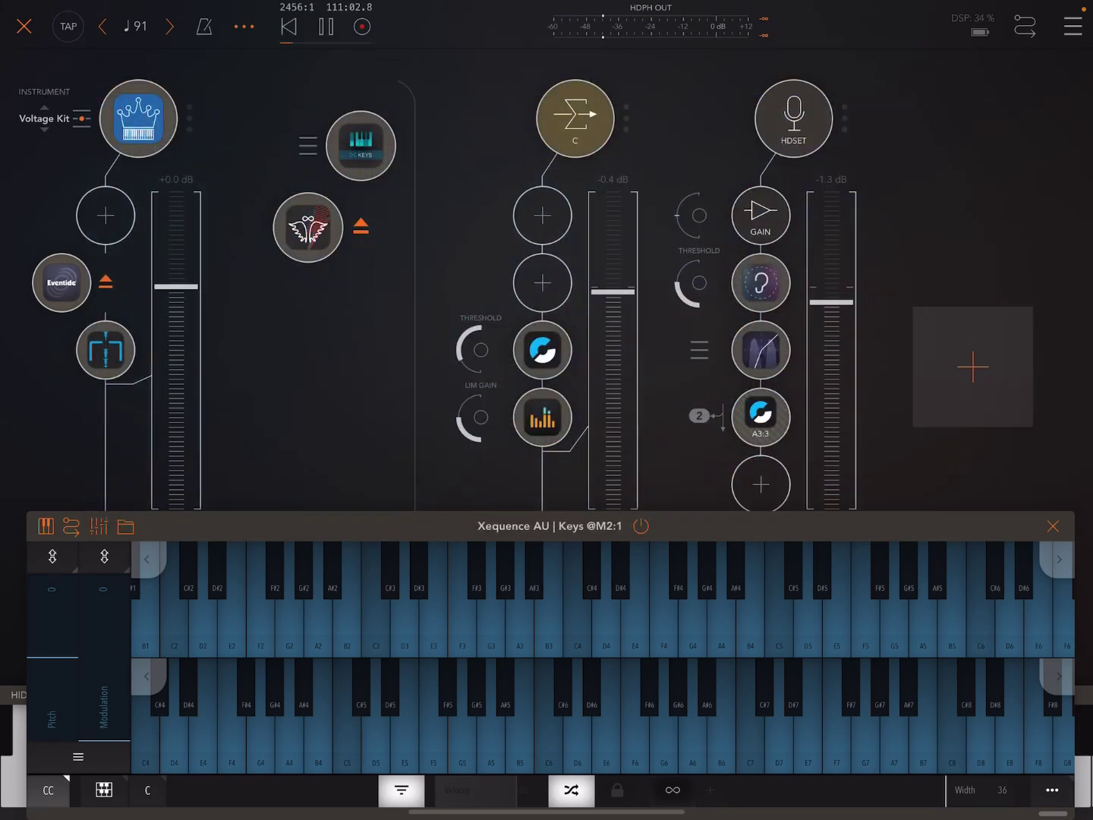